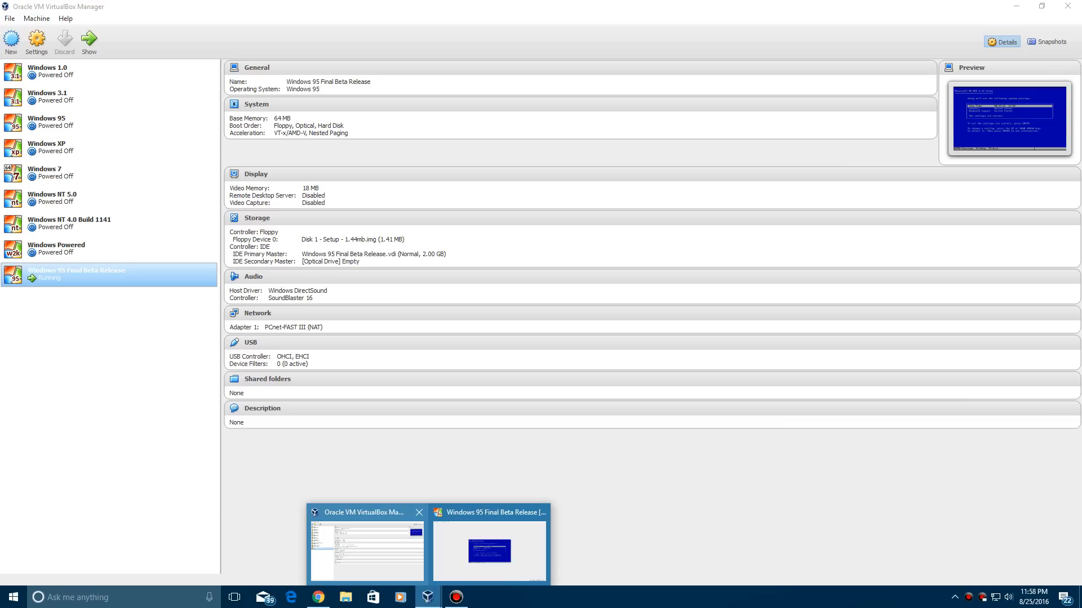
Create a new Windows 95 virtual machine named 'test' keeping the recommended 64 MB memory
left_click(11, 42)
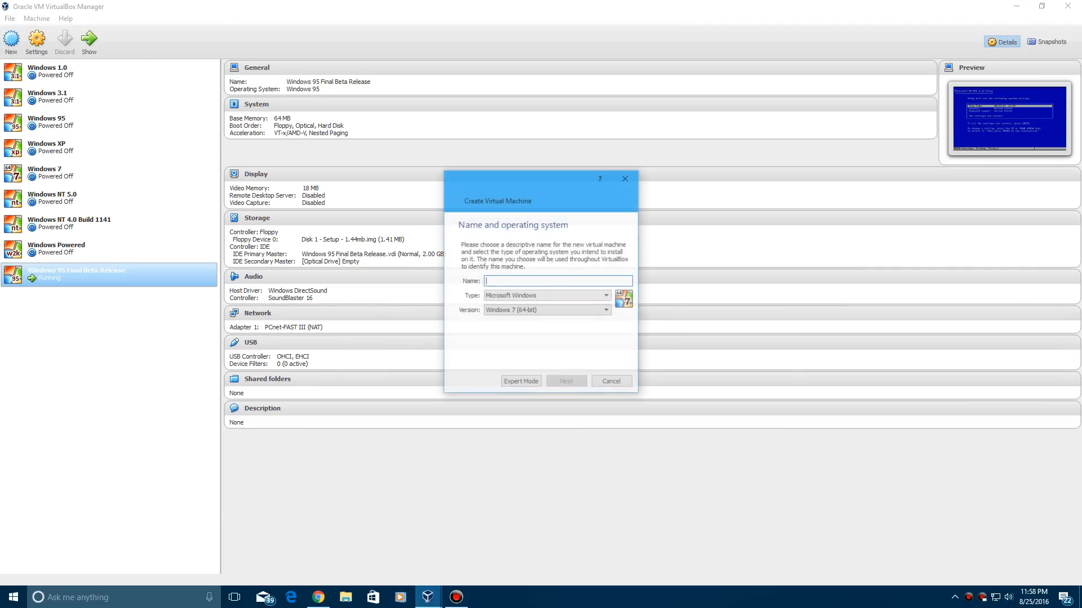
type("test")
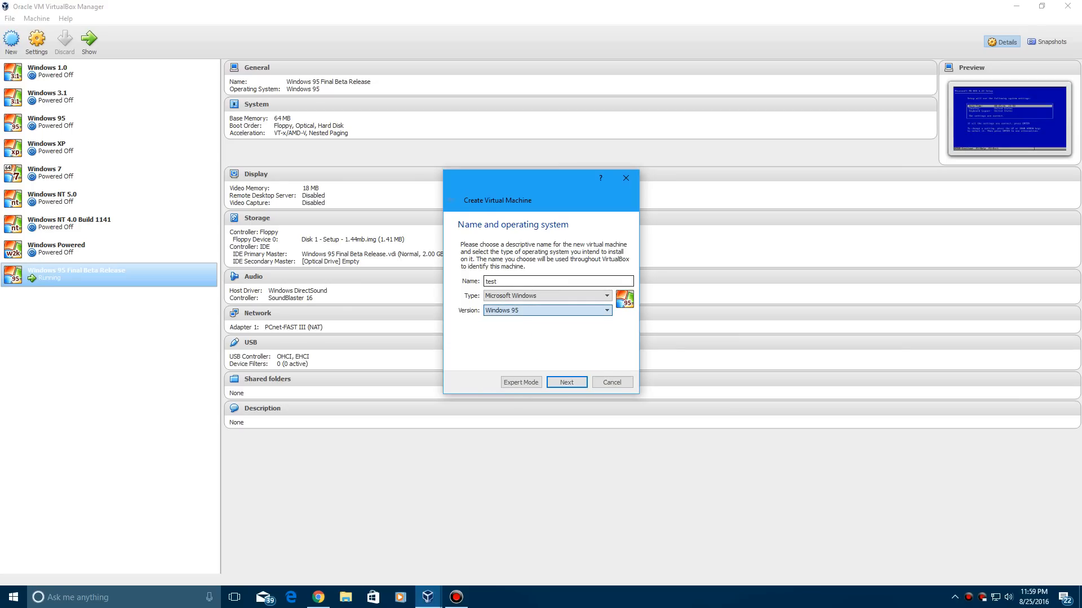
left_click(564, 382)
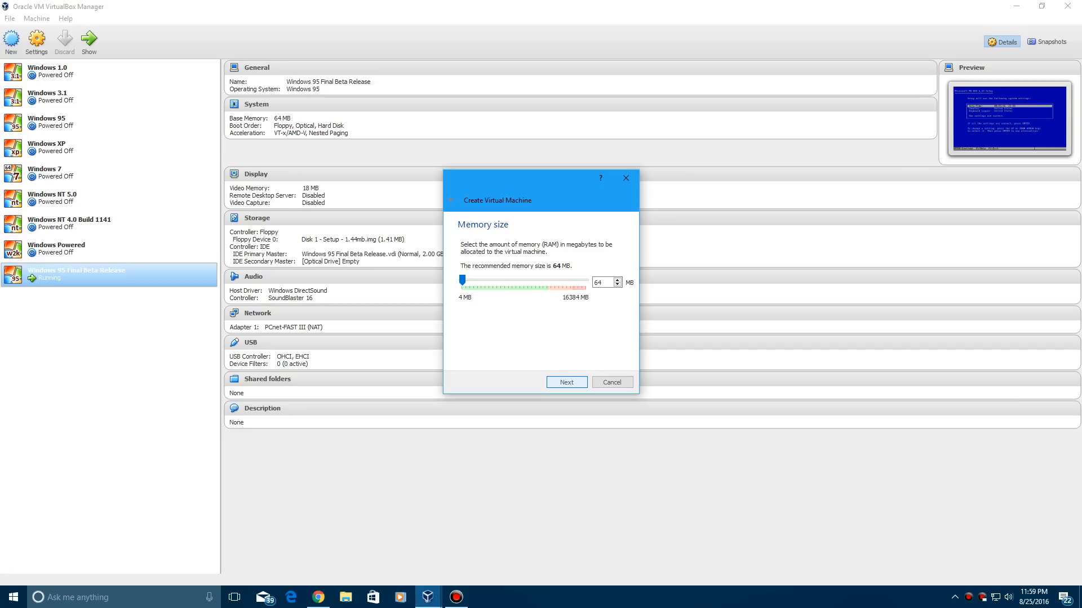
left_click(564, 382)
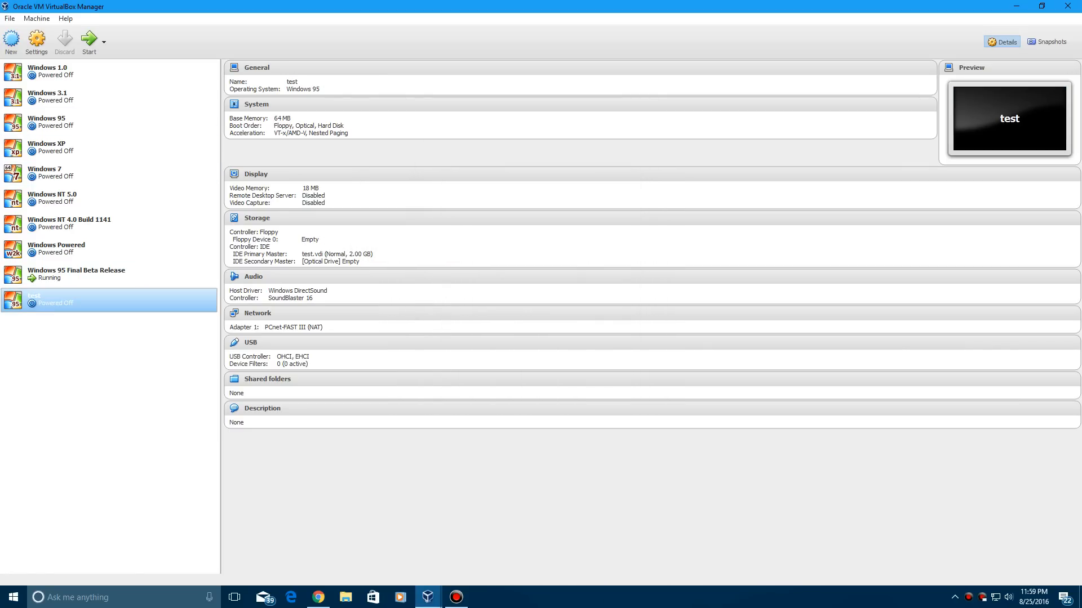
Review the test machine's System Acceleration settings, then remove the test machine
left_click(36, 42)
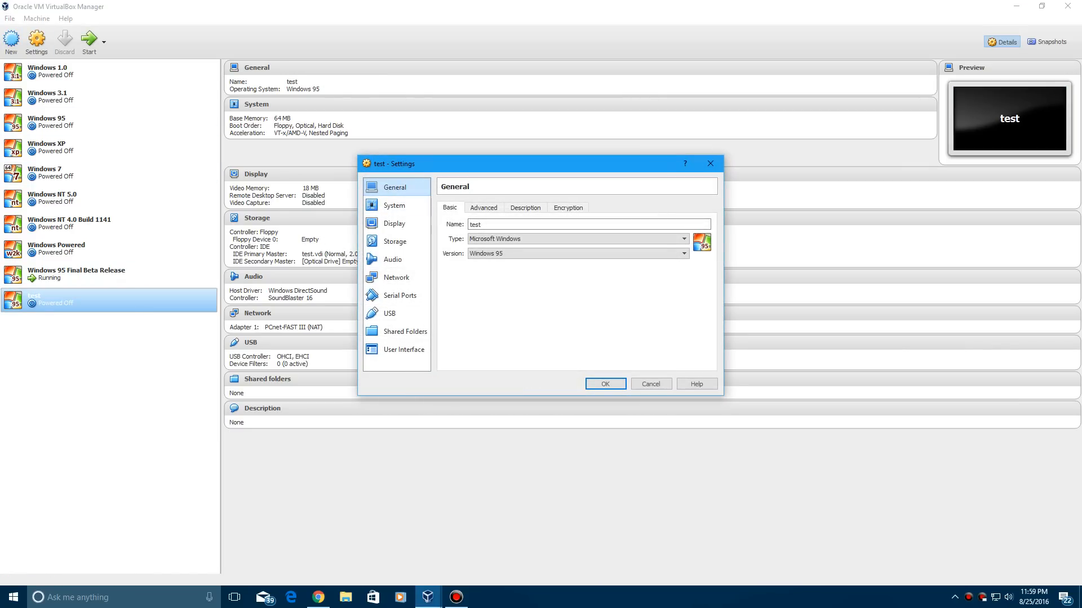
left_click(395, 205)
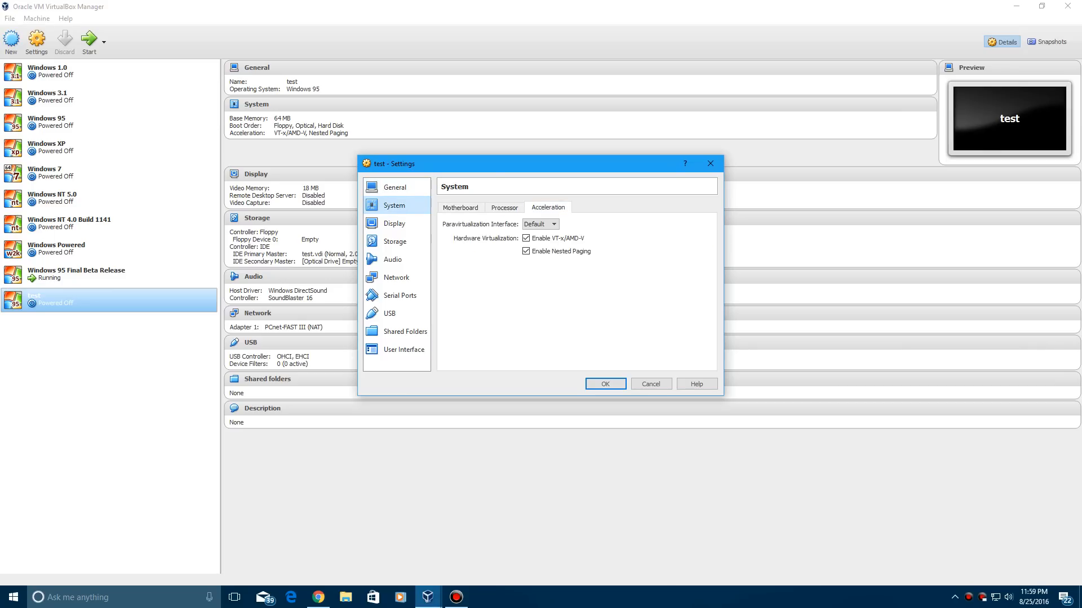
left_click(527, 238)
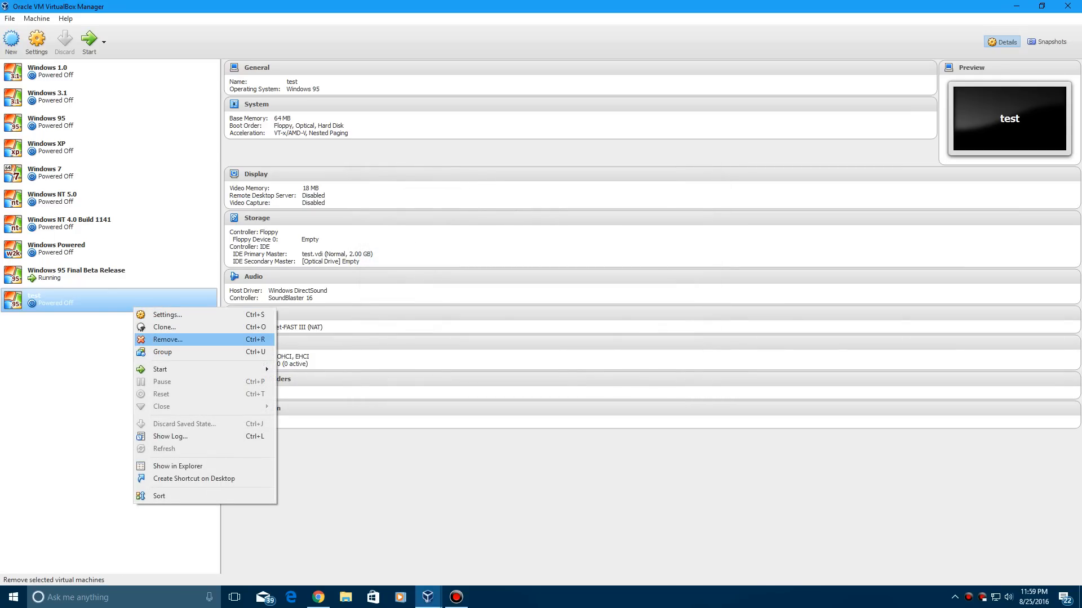
left_click(167, 339)
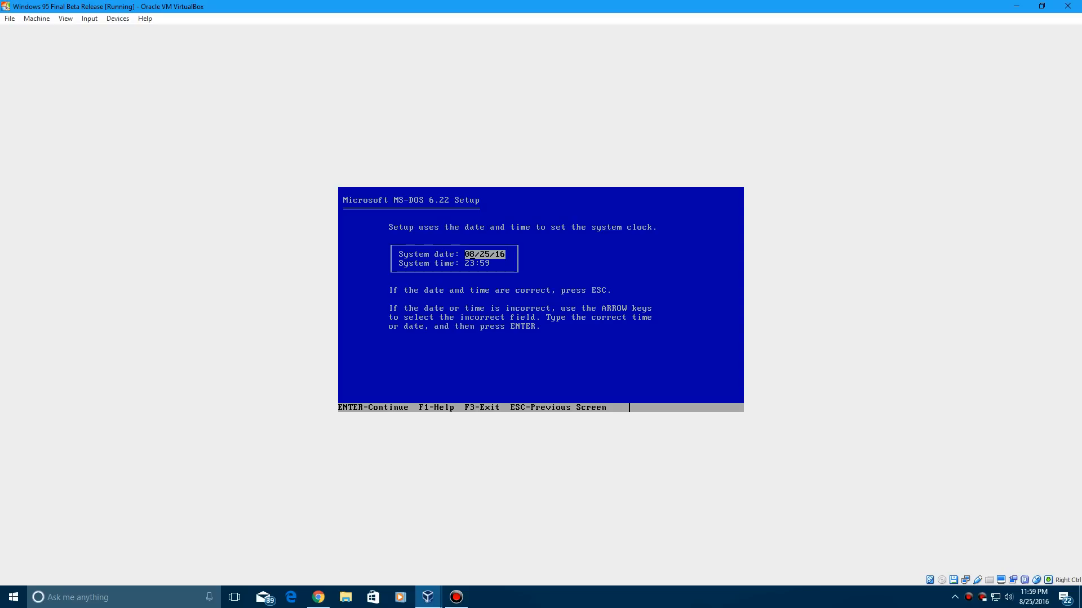
Set the MS-DOS Setup system date to month 03, year 95 and finish setup to the C:\ prompt
type("03/1")
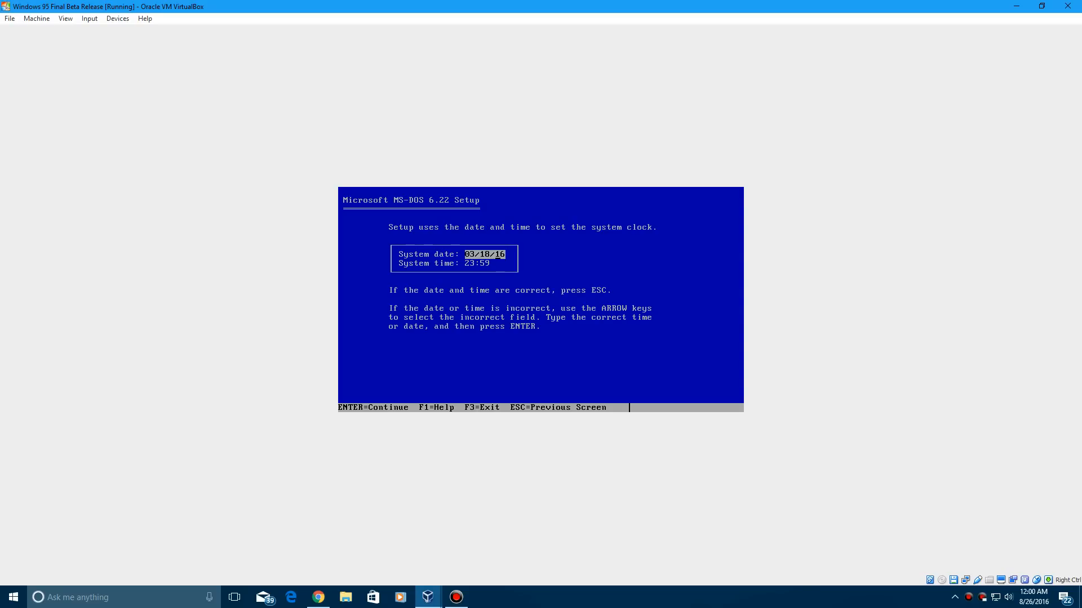
type("95")
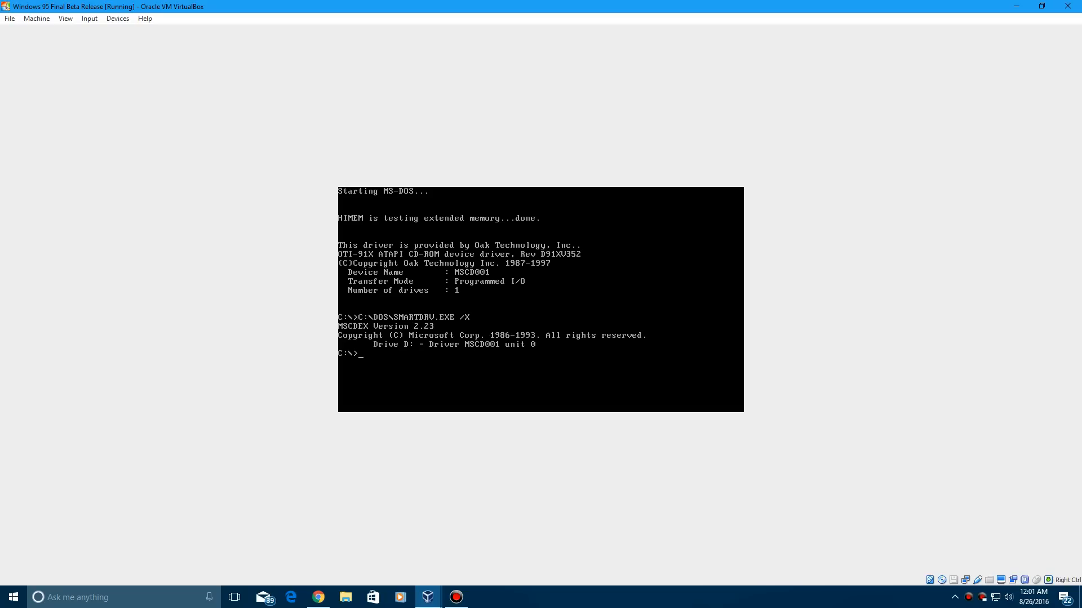
Switch to CD drive D:, list its contents and change into the WIN95 folder
type("D:")
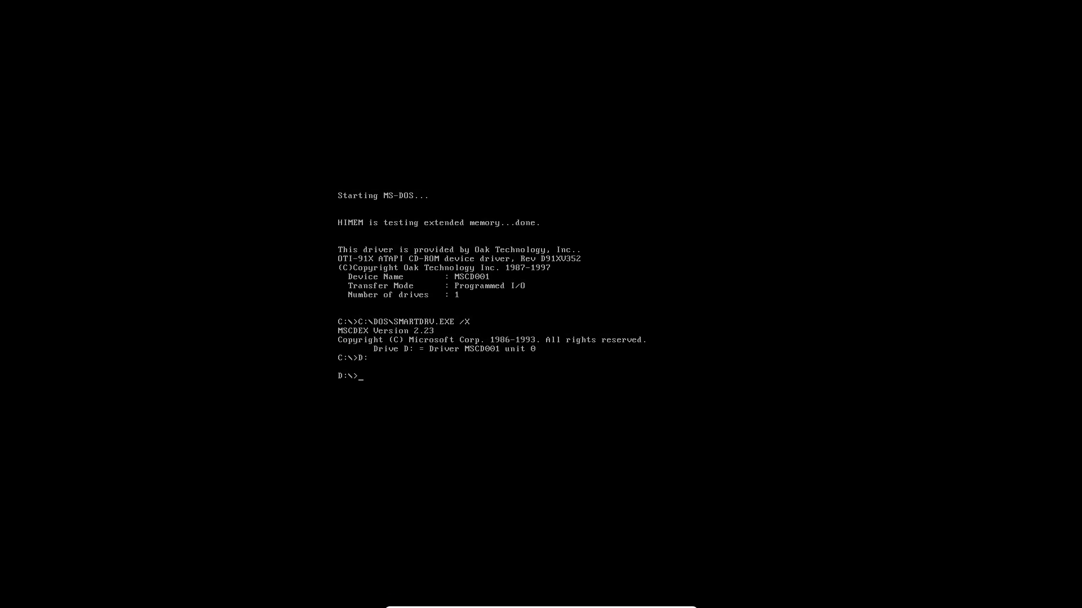
type("dit")
type("dir")
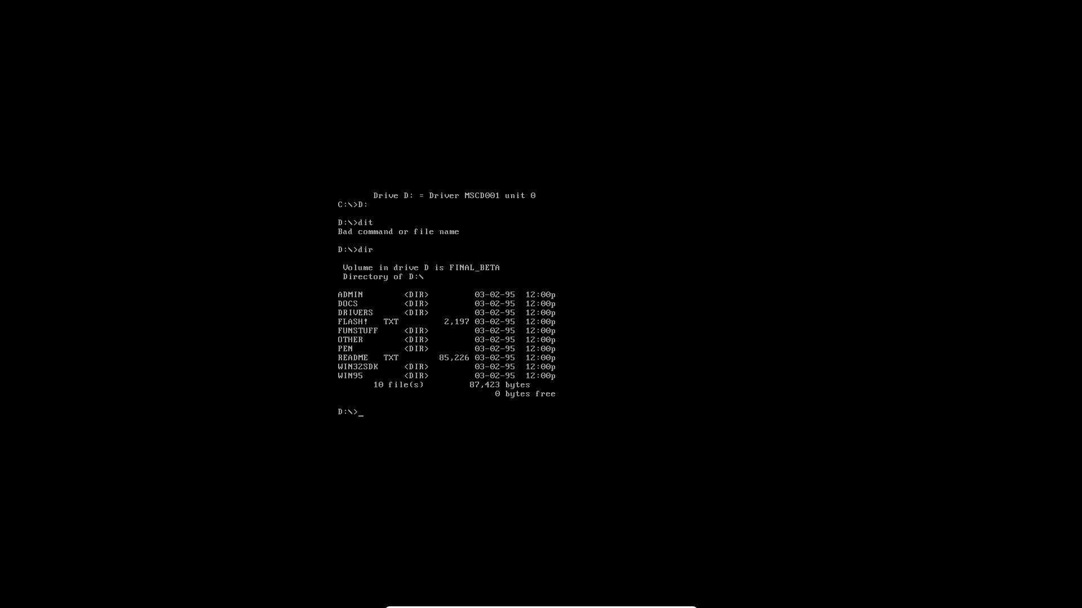
type("vd")
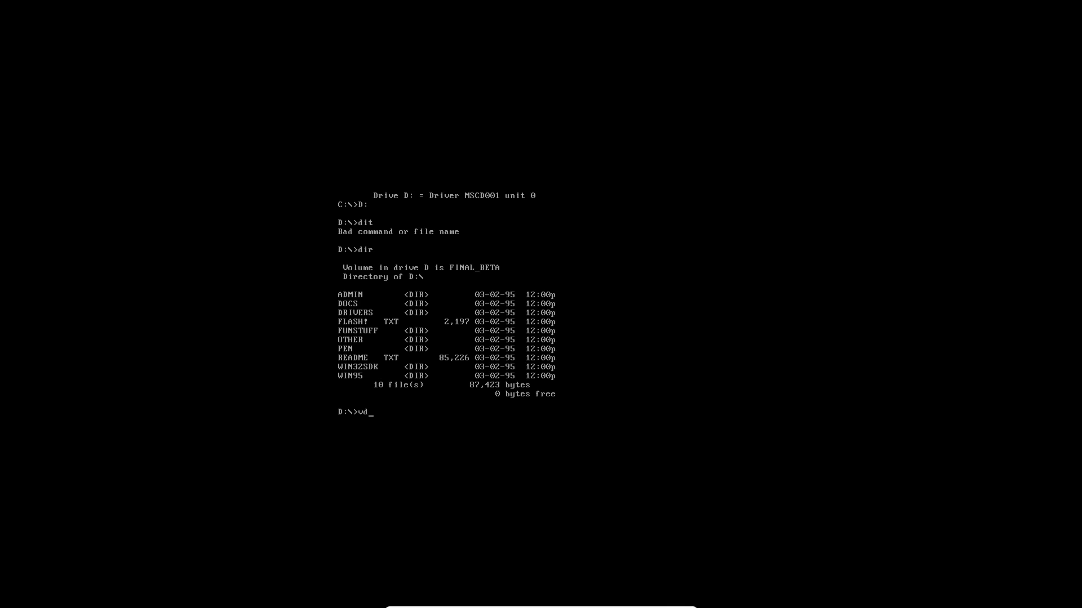
type("cd win95")
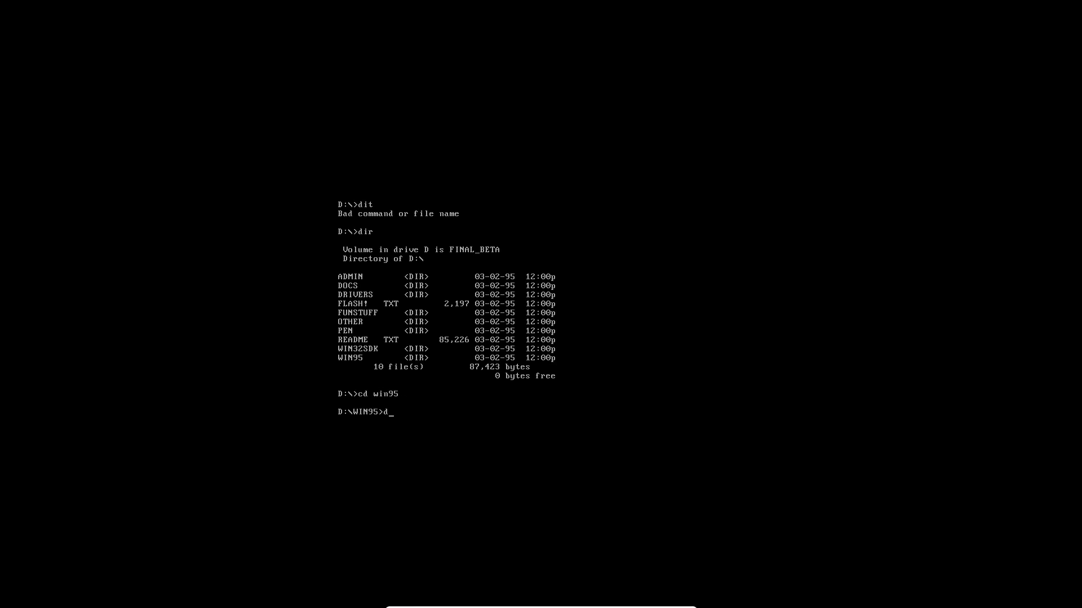
key("Return")
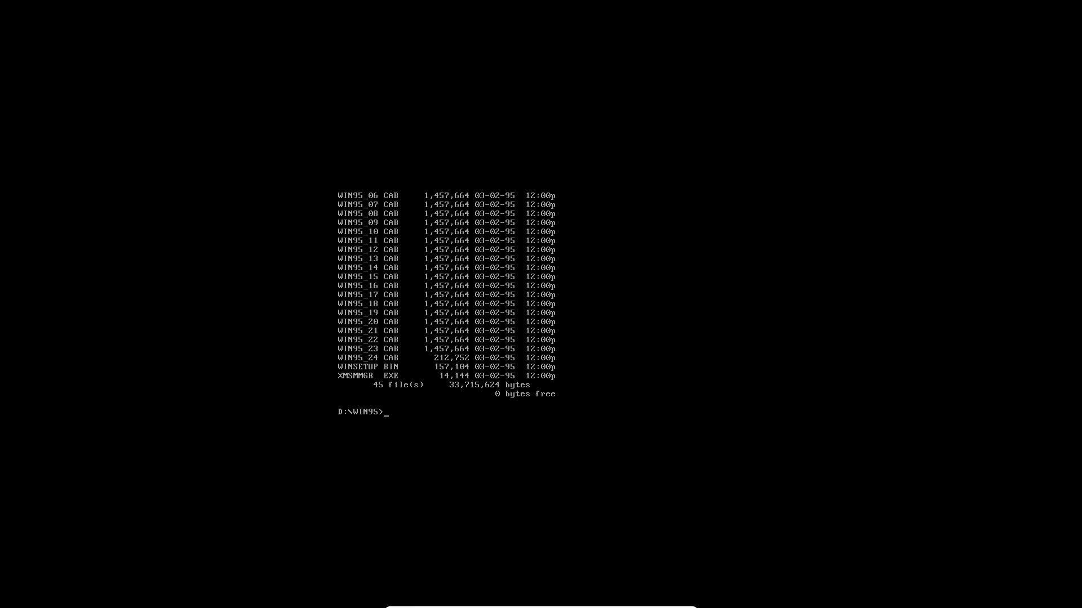
Run setup from the WIN95 folder to launch Windows 95 Setup's welcome screen
type("setup")
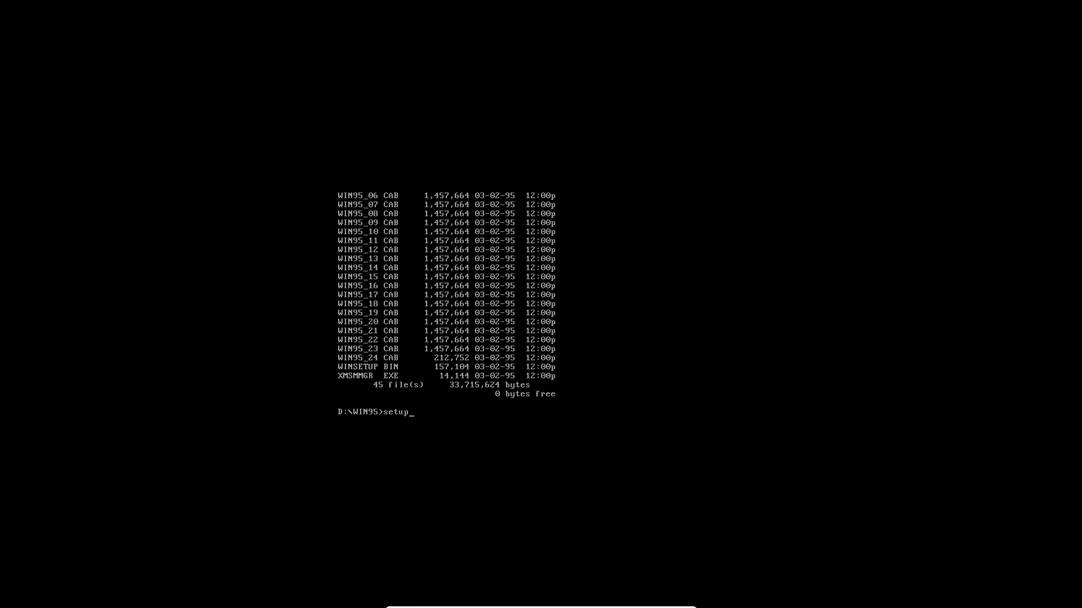
key("Return")
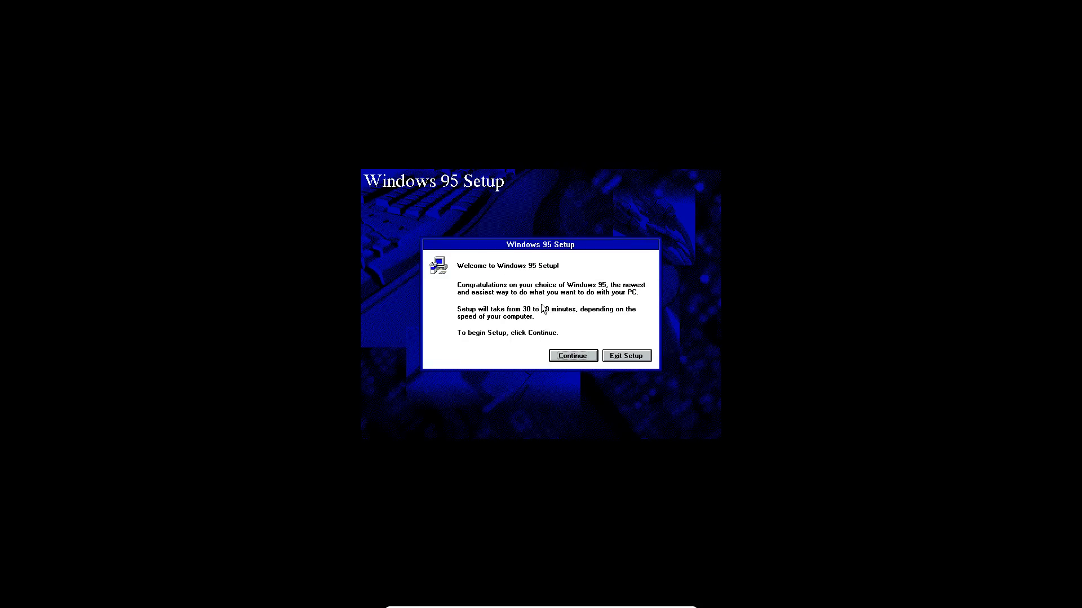
Accept the license agreement and continue past the failed upgrade check to the Setup Wizard
left_click(573, 355)
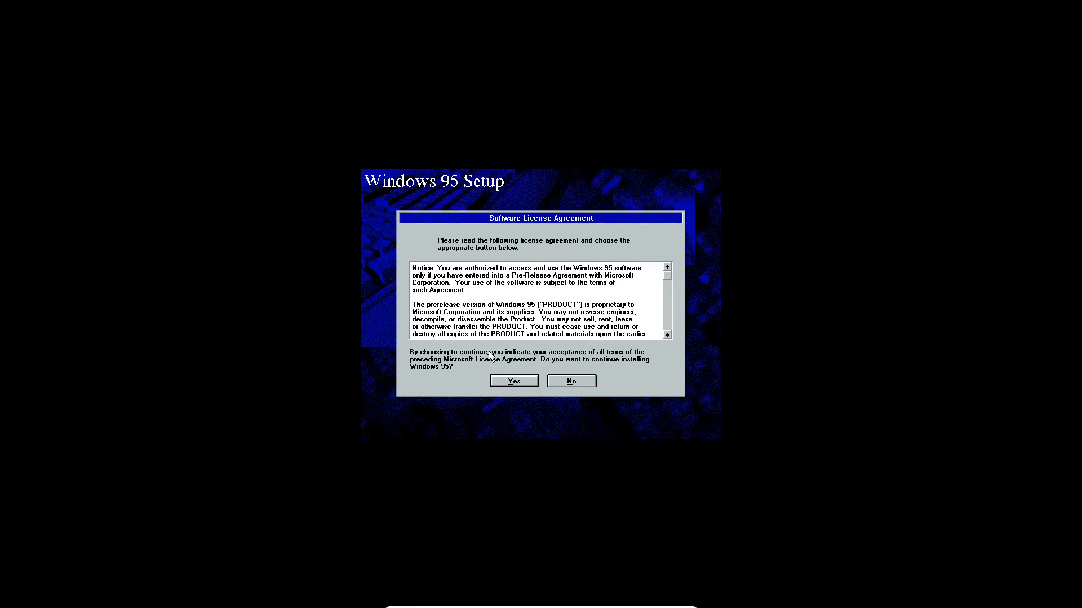
left_click(514, 381)
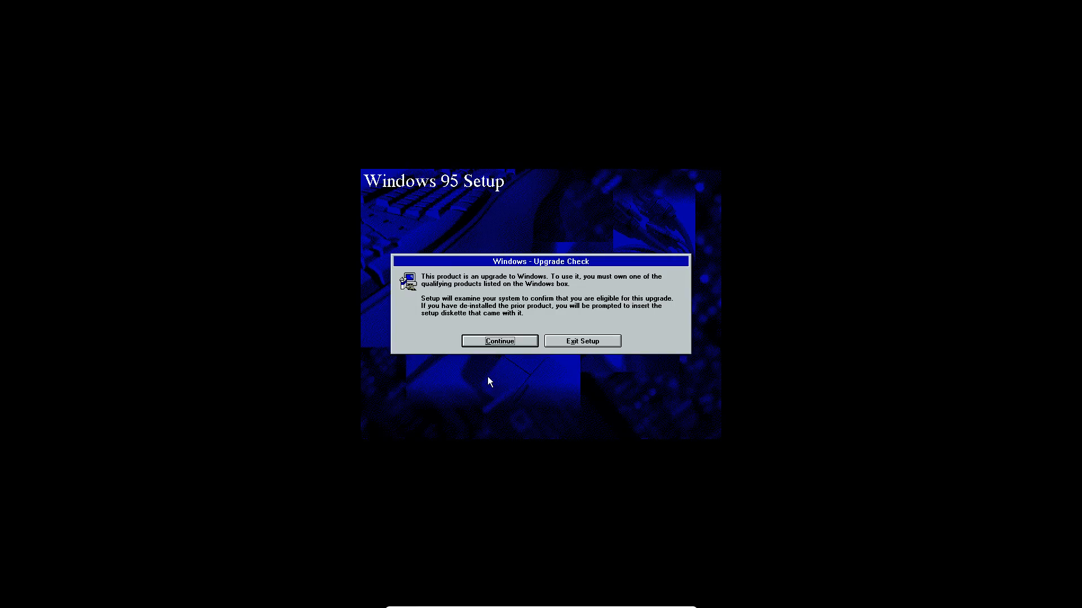
mouse_move(535, 339)
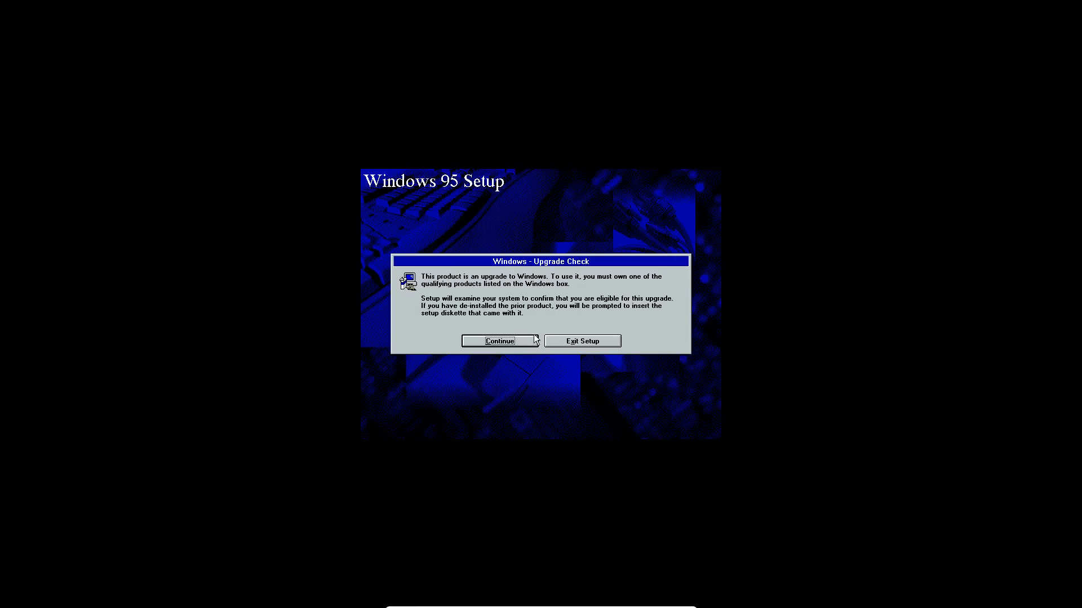
left_click(499, 340)
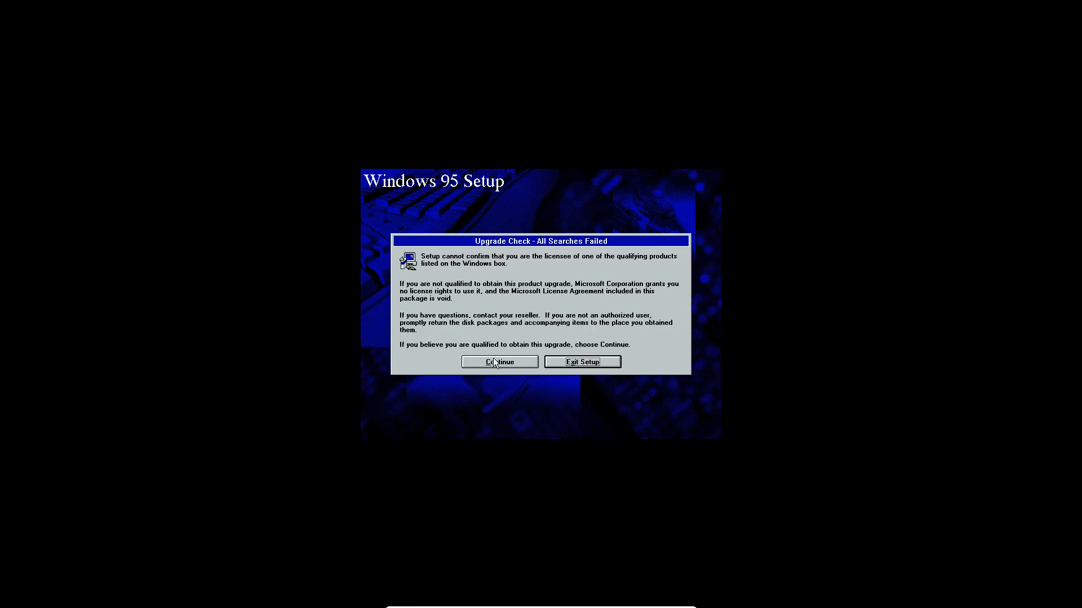
left_click(499, 362)
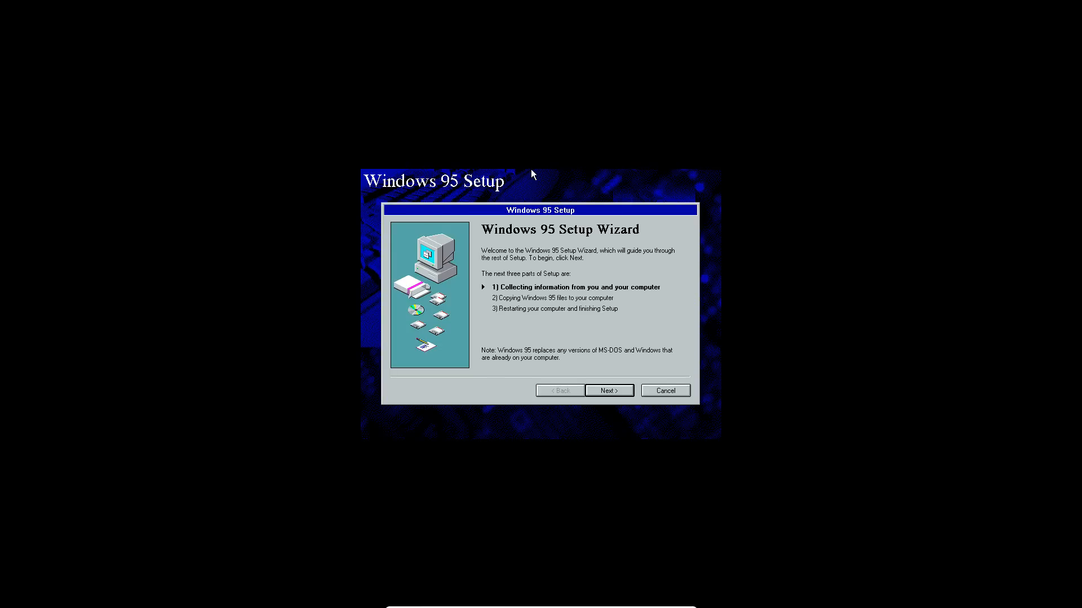
mouse_move(499, 210)
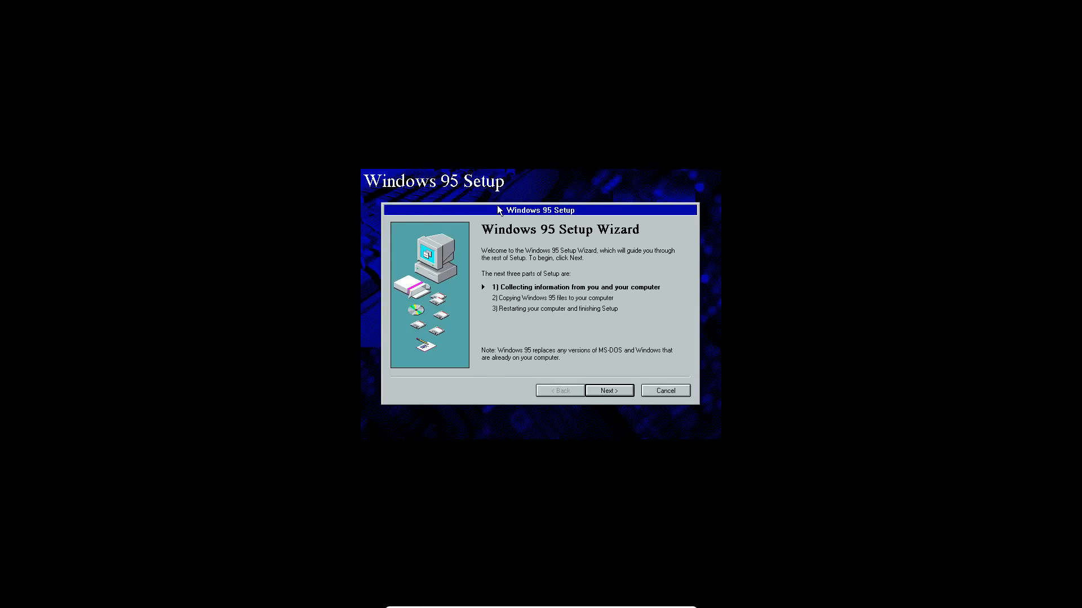
mouse_move(509, 210)
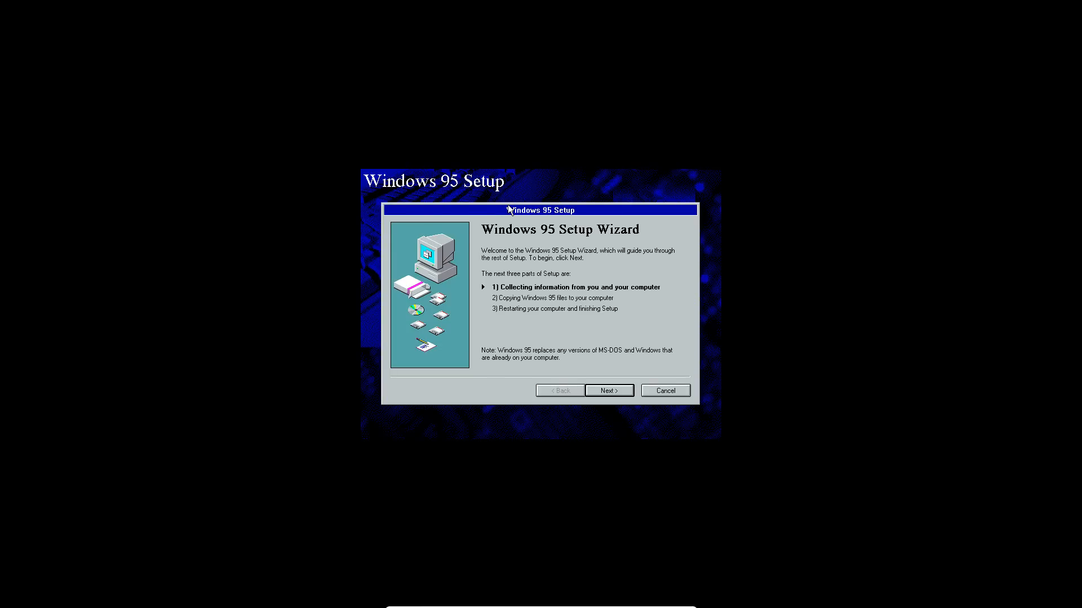
mouse_move(475, 238)
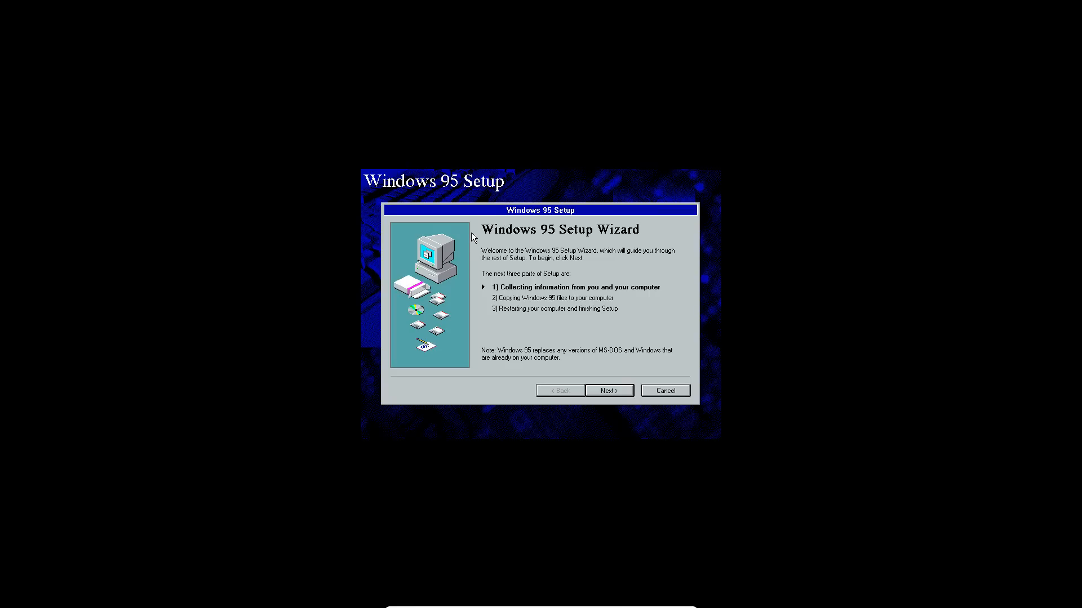
mouse_move(446, 264)
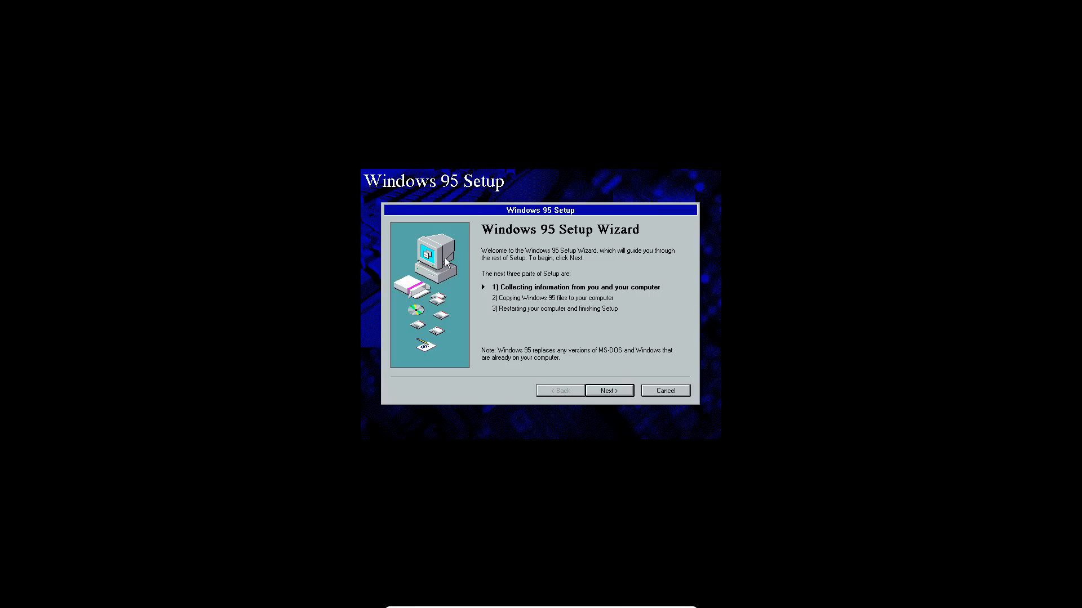
mouse_move(669, 339)
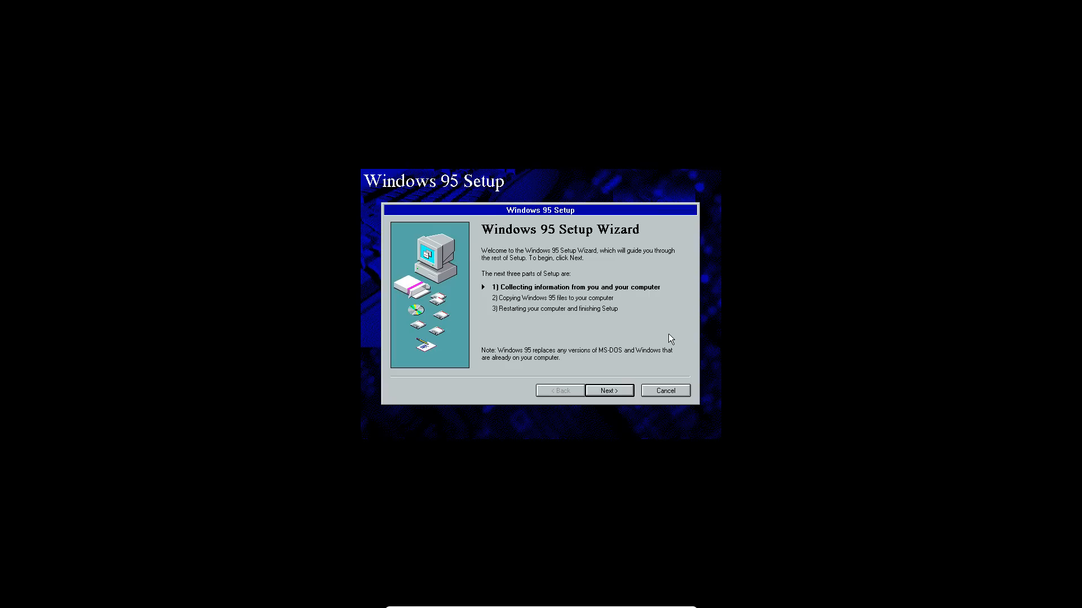
mouse_move(625, 364)
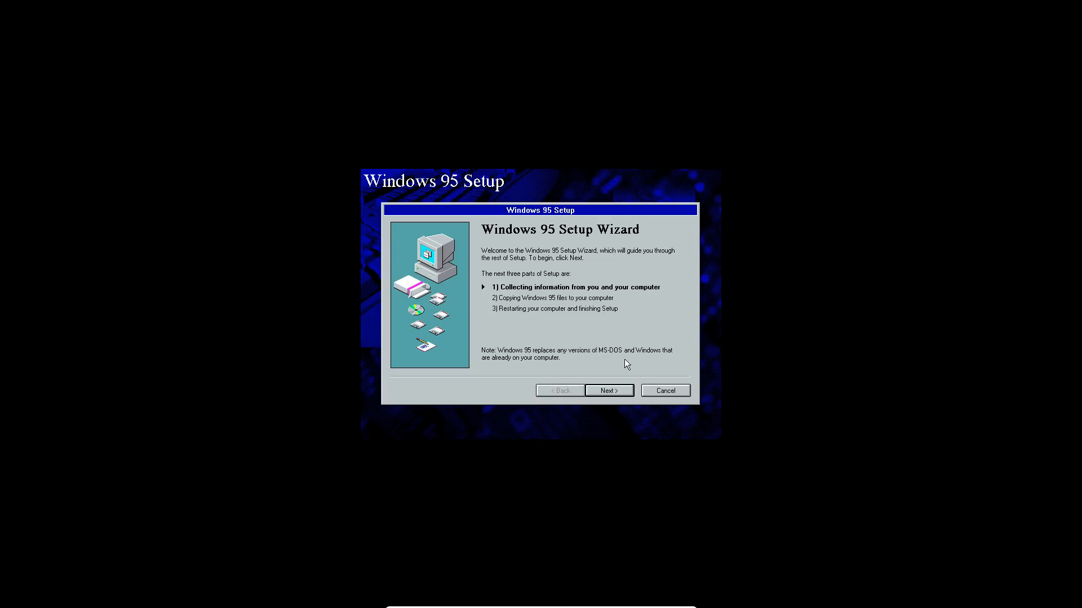
Keep C:\WINDOWS and Typical setup, enter user name 'E' and continue to hardware analysis
left_click(608, 391)
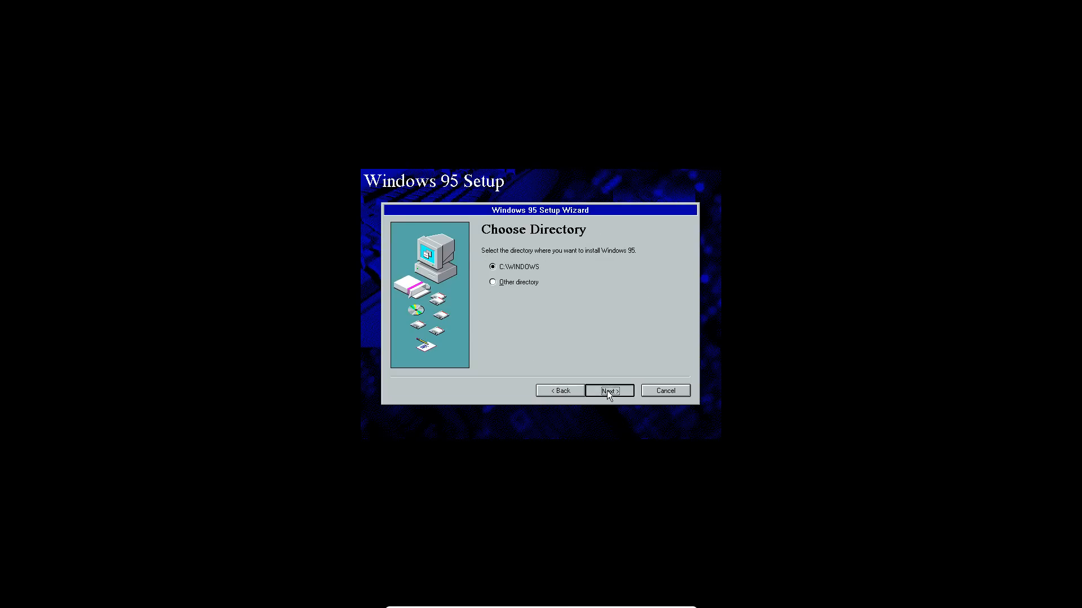
left_click(607, 391)
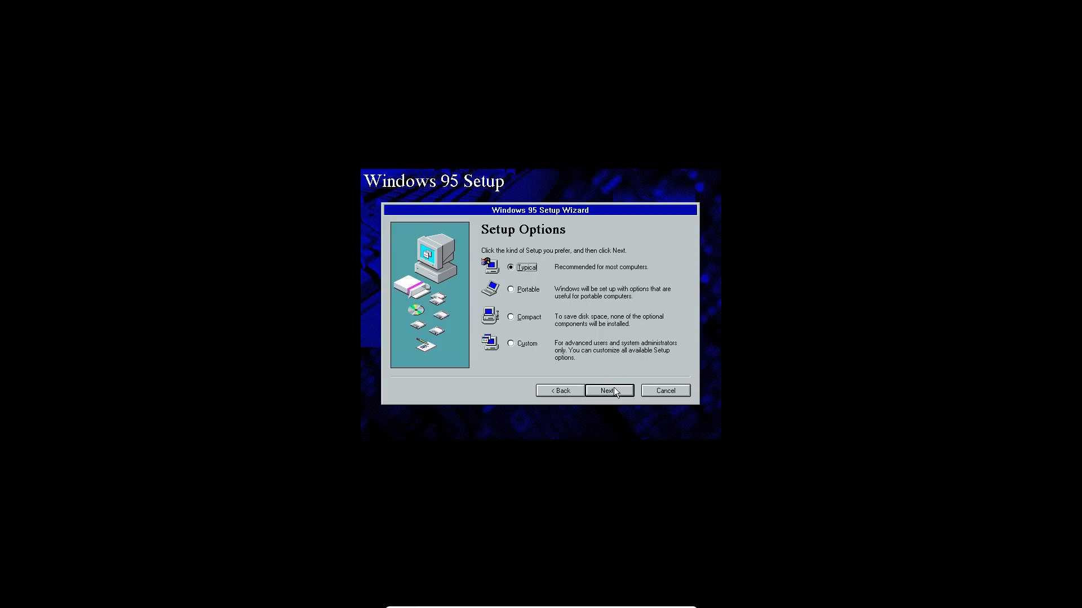
left_click(608, 391)
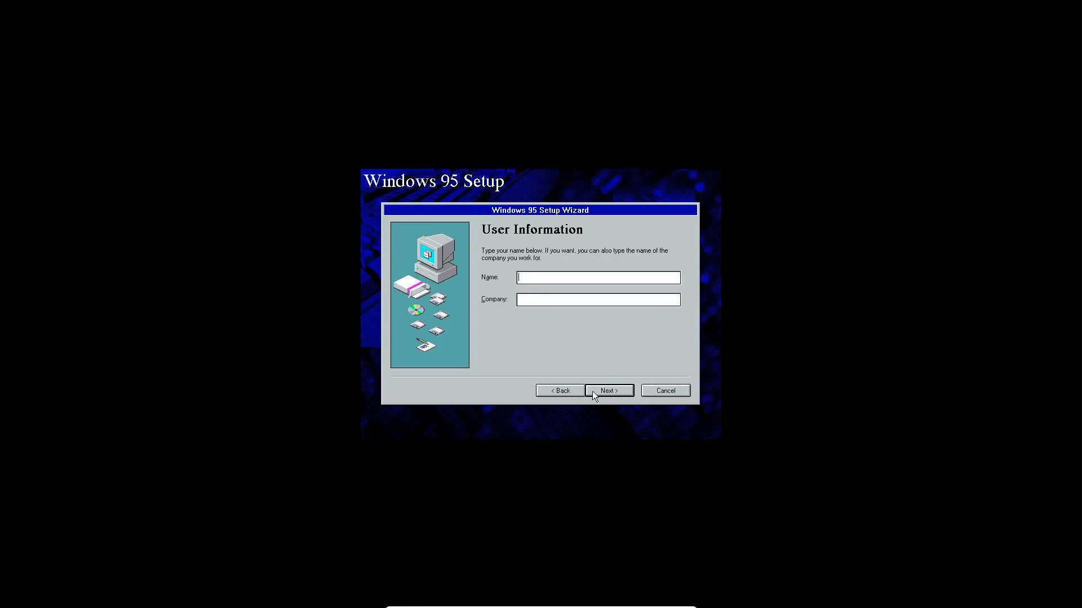
mouse_move(595, 362)
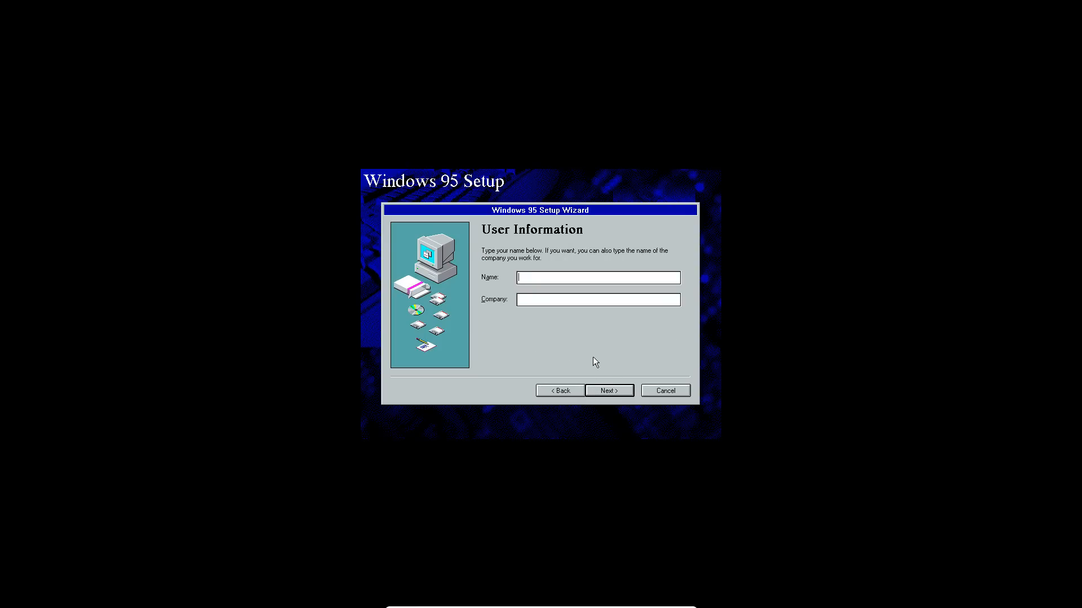
type("Epan")
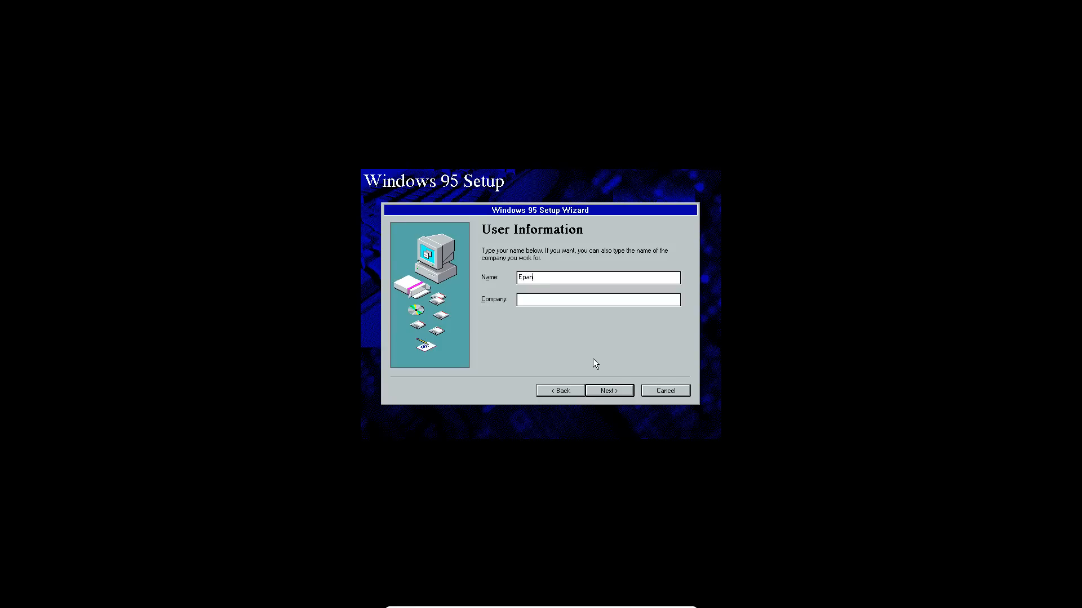
left_click(608, 391)
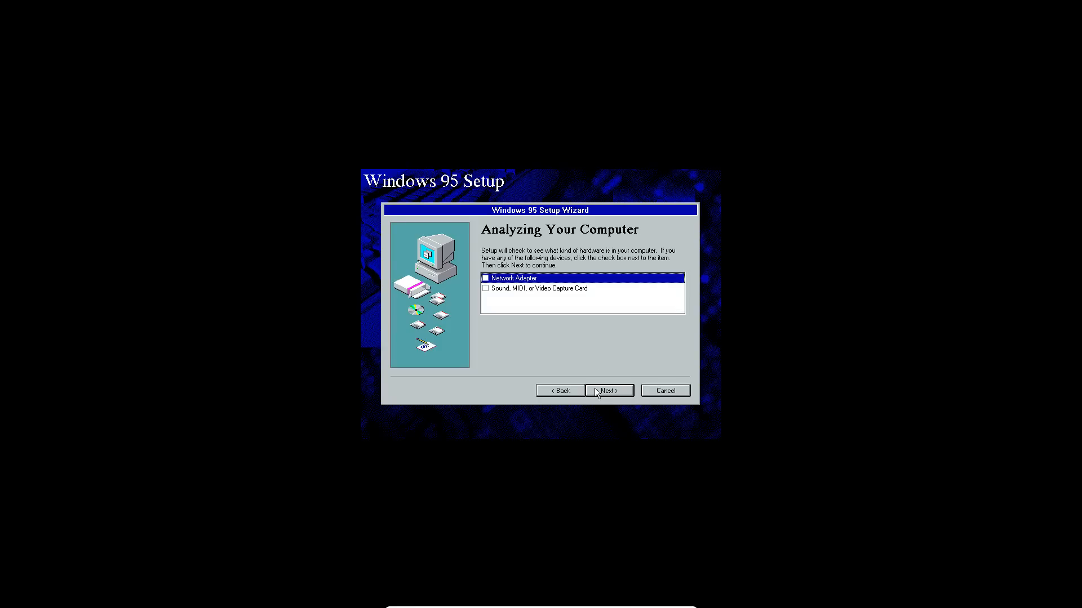
Detect network adapter and sound card, keep common components and choose no startup disk
left_click(484, 288)
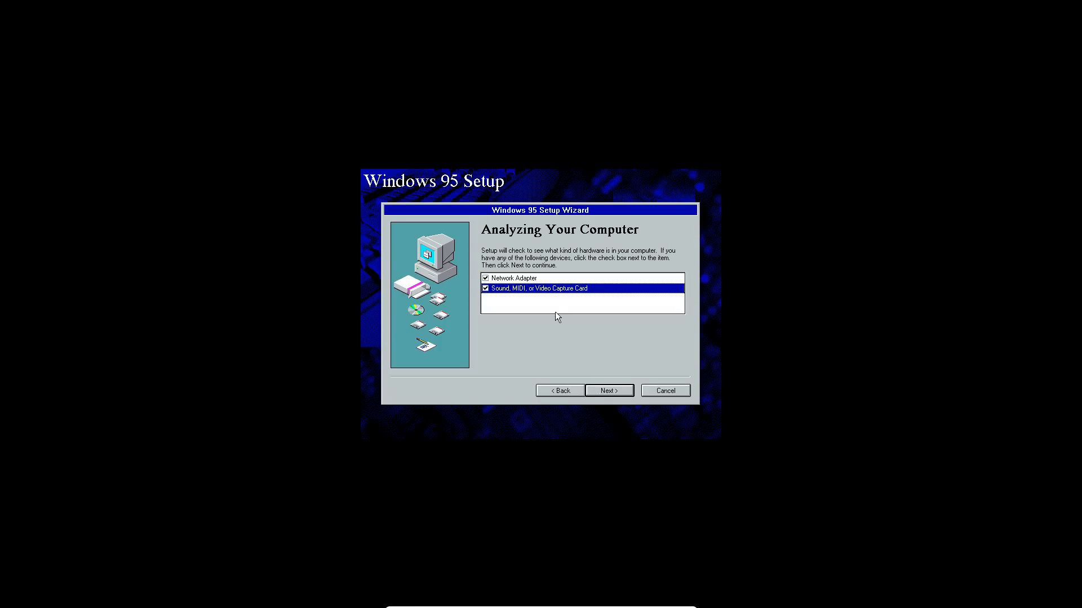
left_click(608, 391)
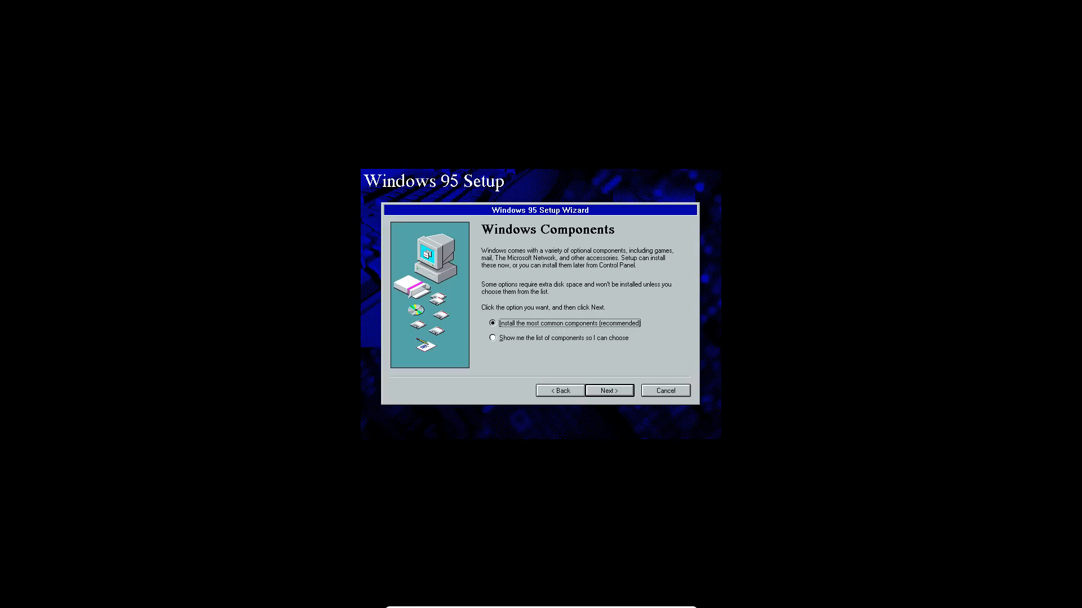
mouse_move(592, 410)
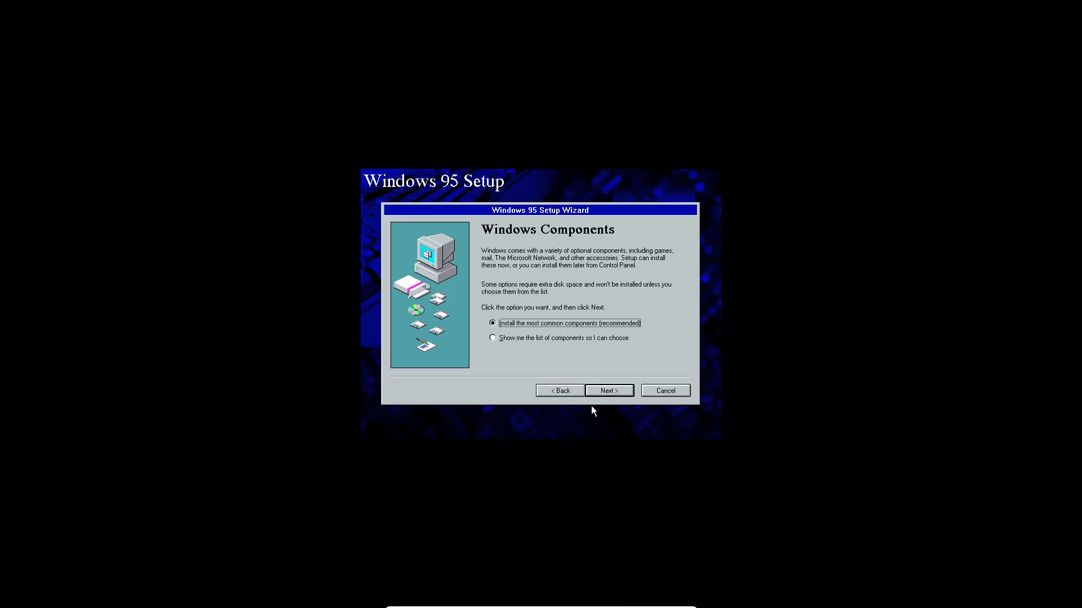
left_click(608, 391)
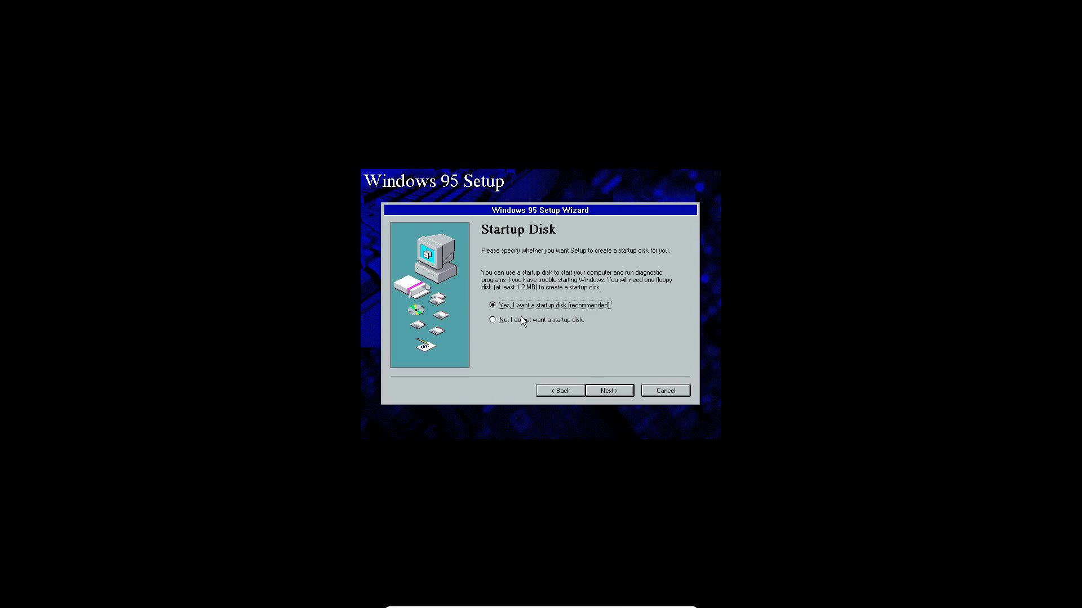
left_click(493, 318)
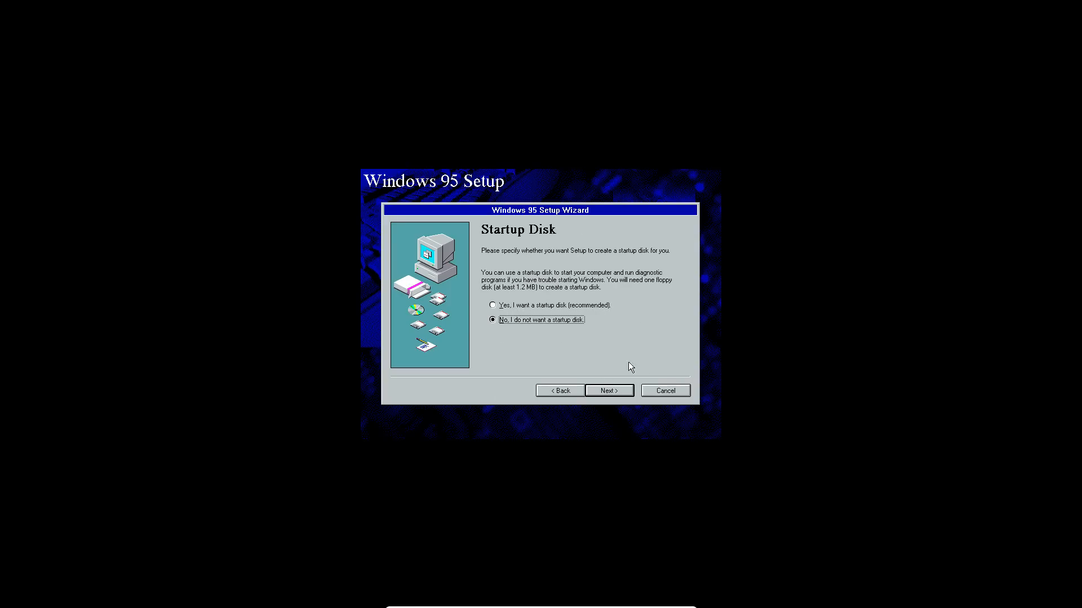
left_click(608, 391)
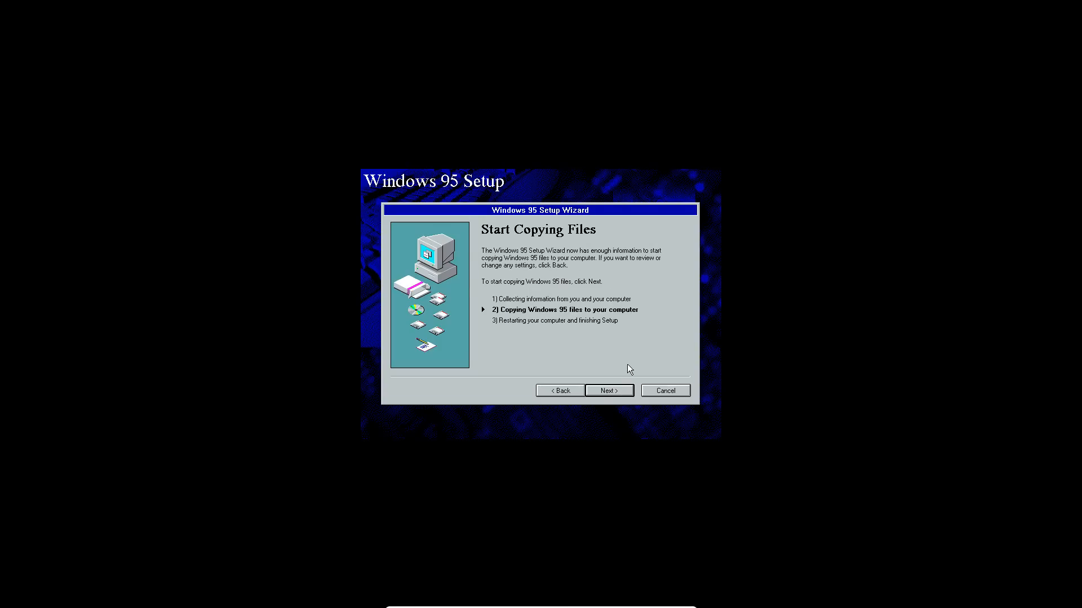
Copy the Windows 95 files and finish setup, reaching the floppy-removal restart warning
left_click(607, 391)
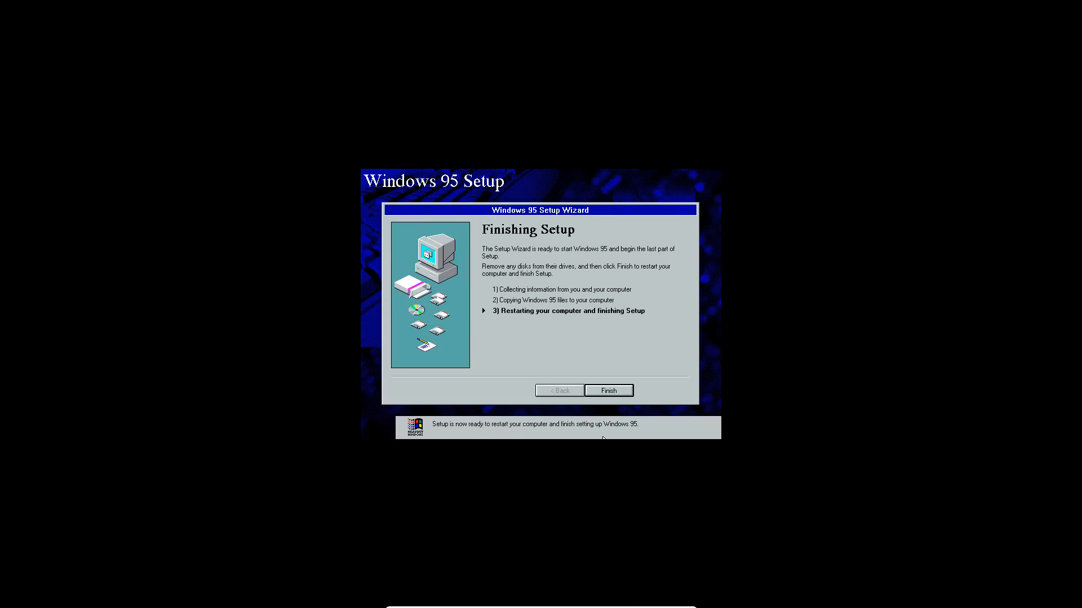
mouse_move(597, 411)
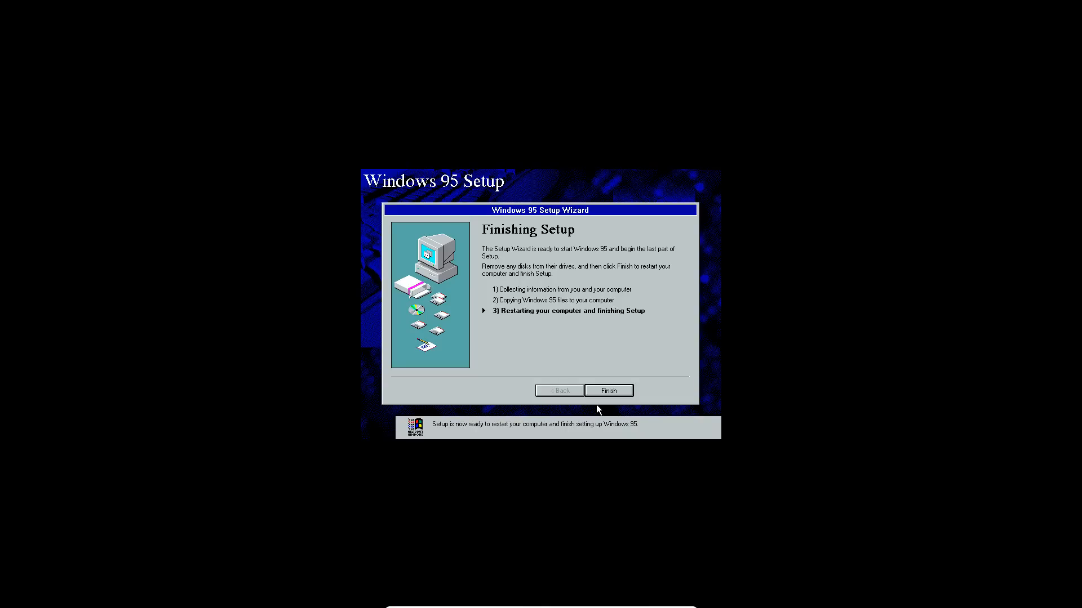
left_click(608, 391)
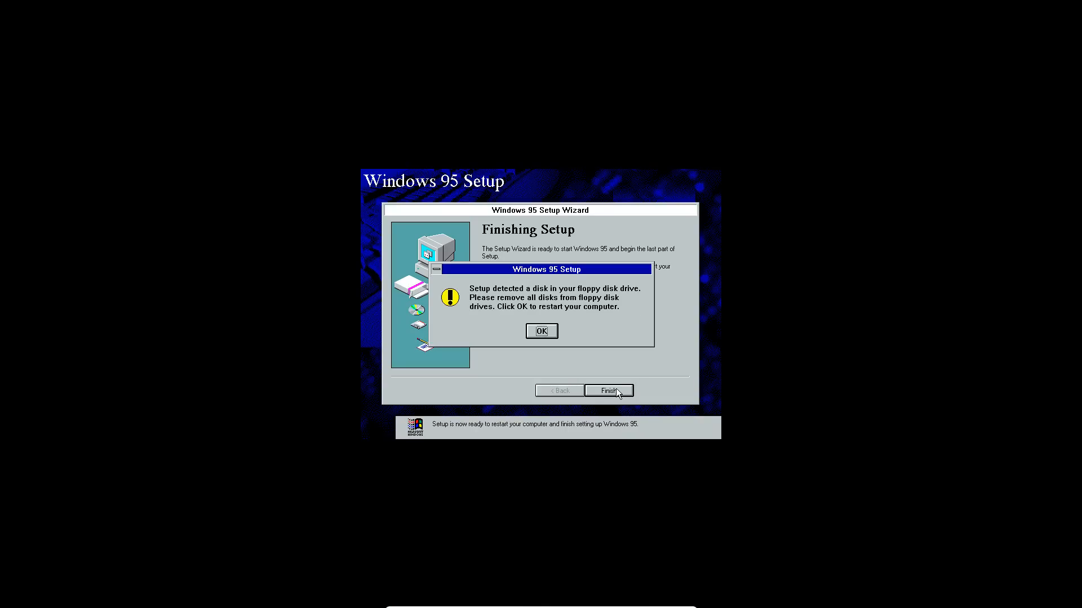
Restart after the floppy warning, then power off the machine once the protection error appears
left_click(541, 331)
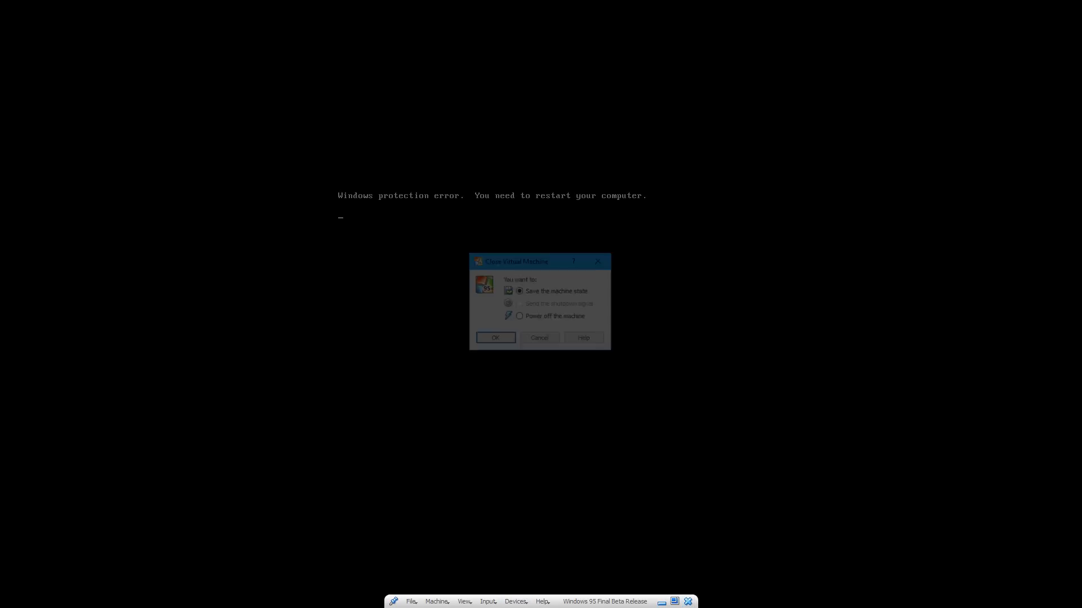
left_click(519, 316)
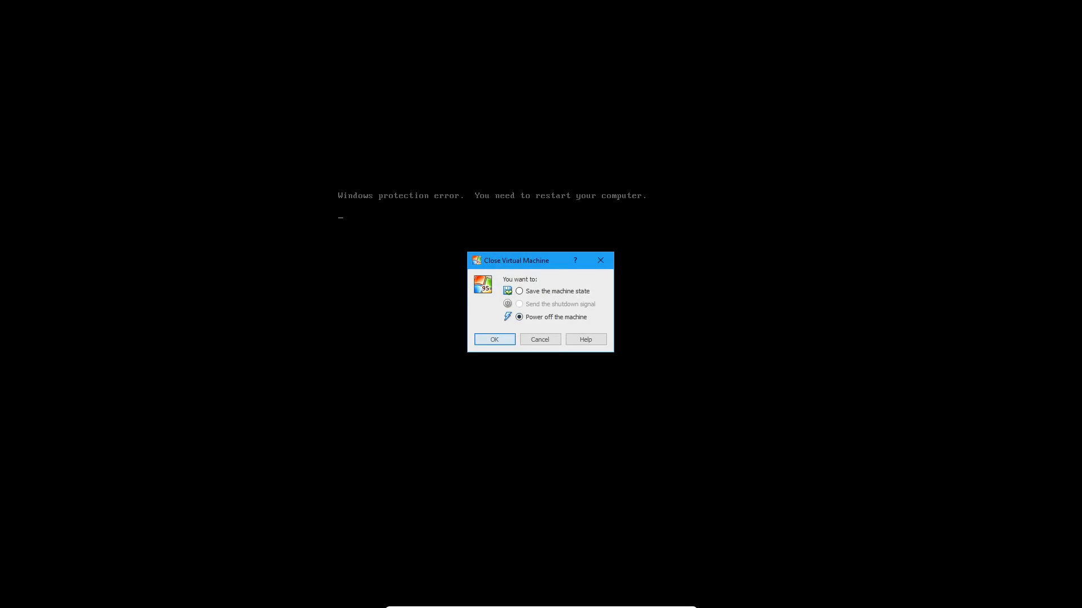
left_click(493, 339)
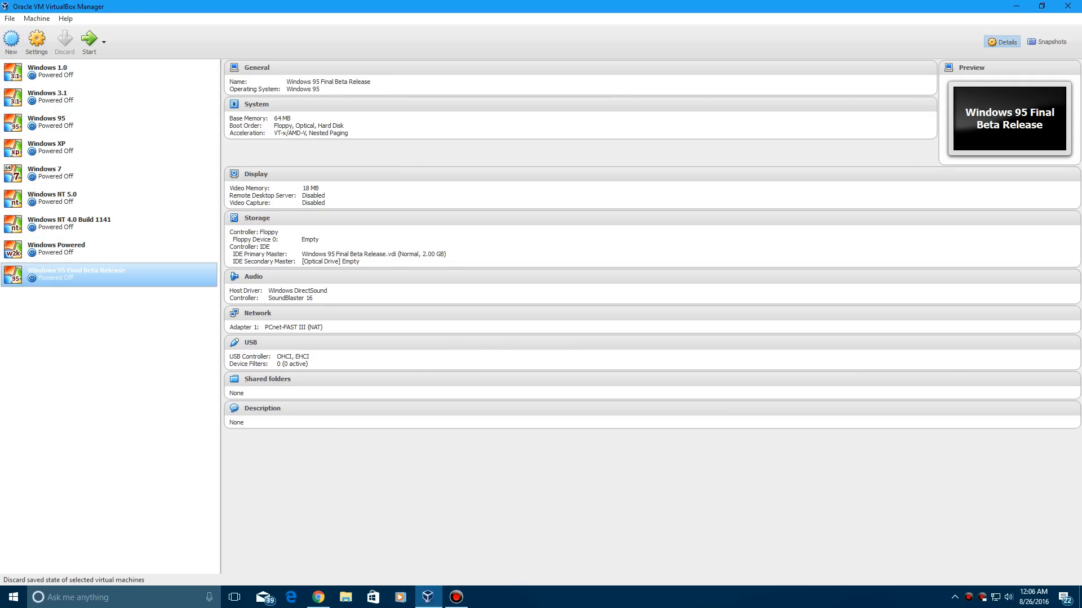
Disable Enable VT-x/AMD-V in System Acceleration and start the Windows 95 Final Beta machine
left_click(36, 42)
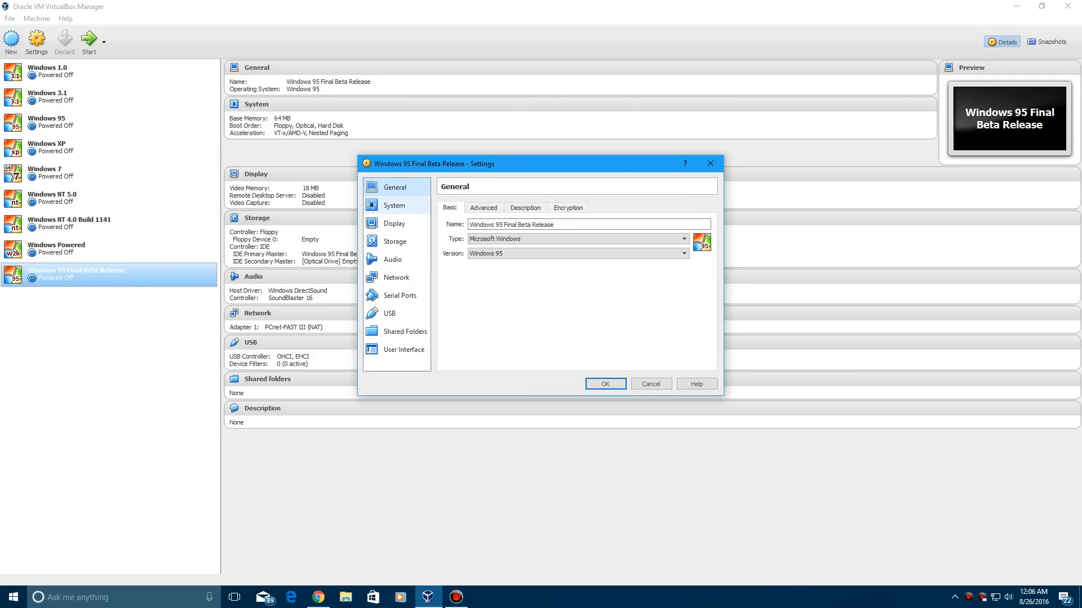
left_click(395, 205)
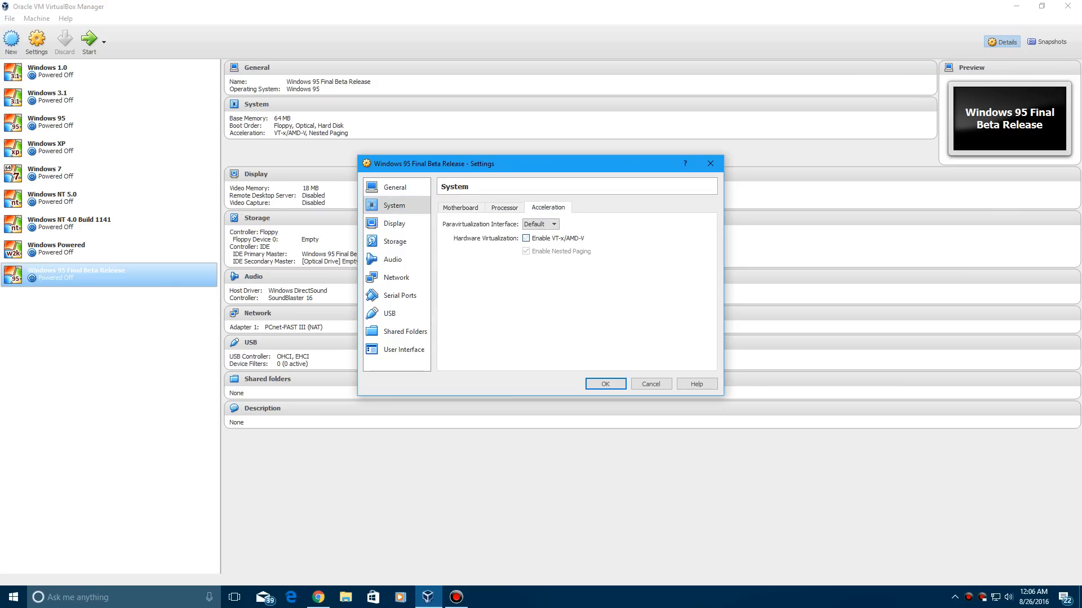
left_click(604, 384)
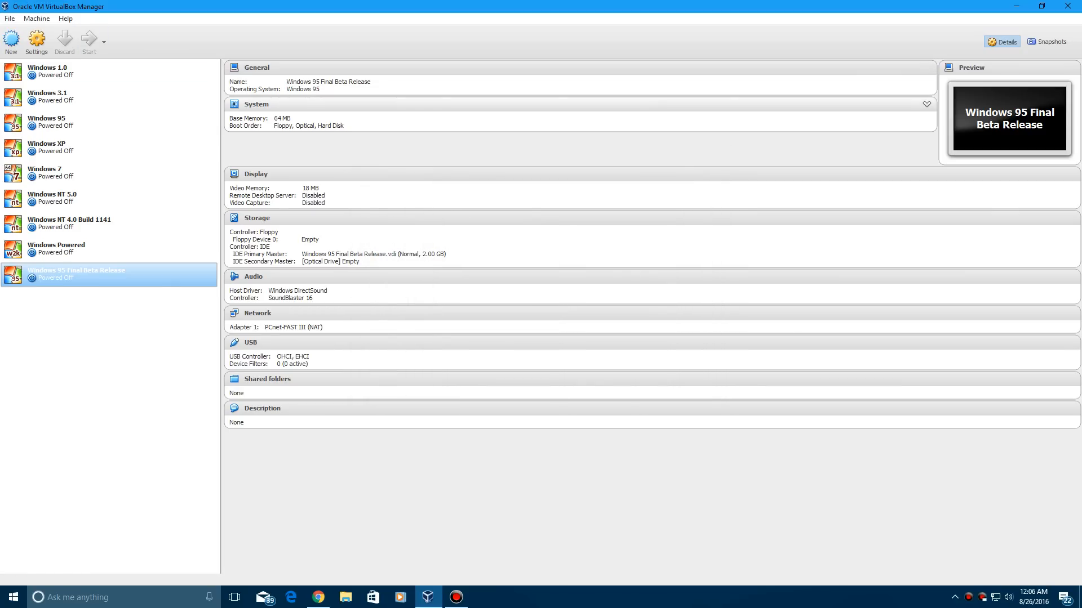
left_click(88, 38)
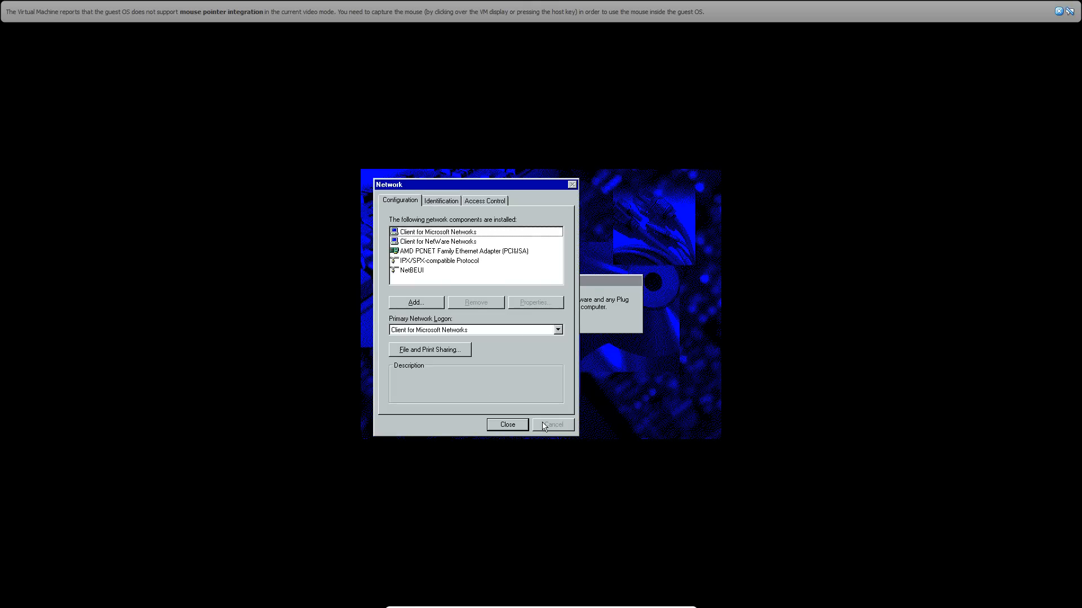
Close the Network components dialog and confirm both Insert Disk prompts so file copying resumes
left_click(507, 425)
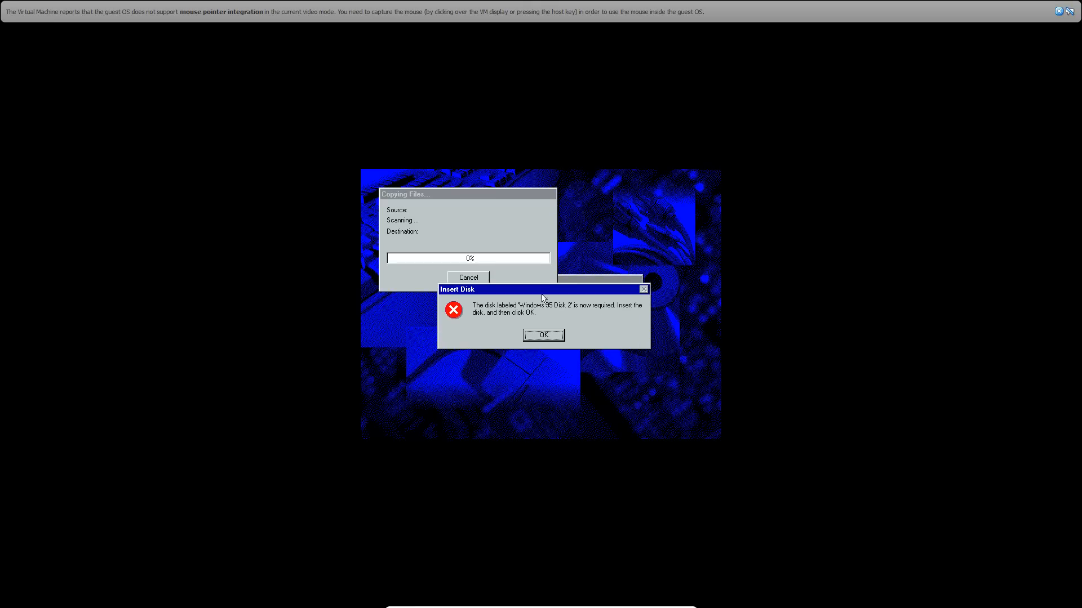
left_click(543, 335)
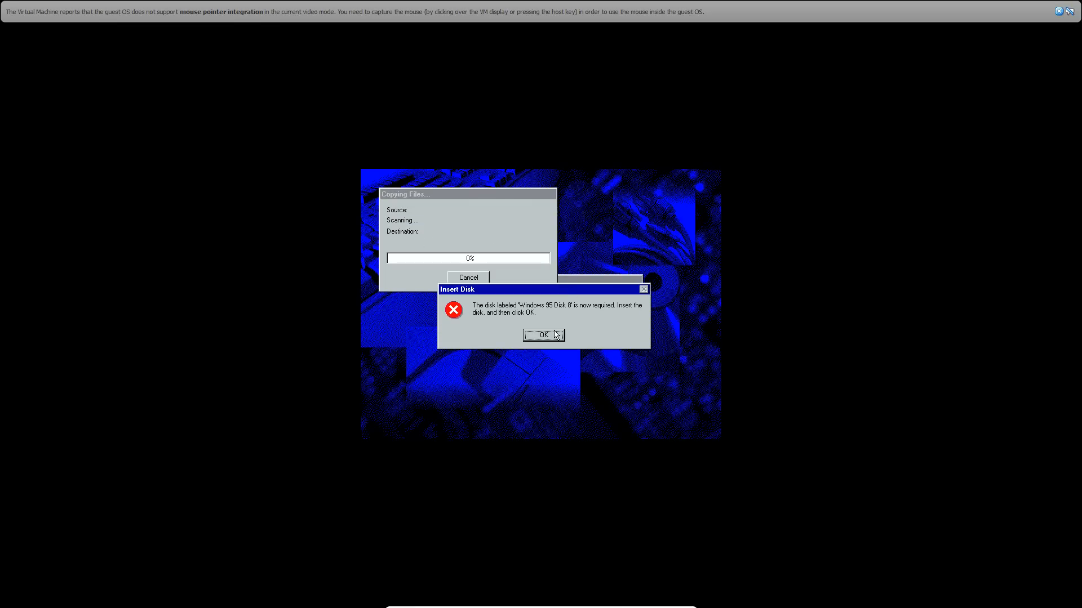
left_click(543, 334)
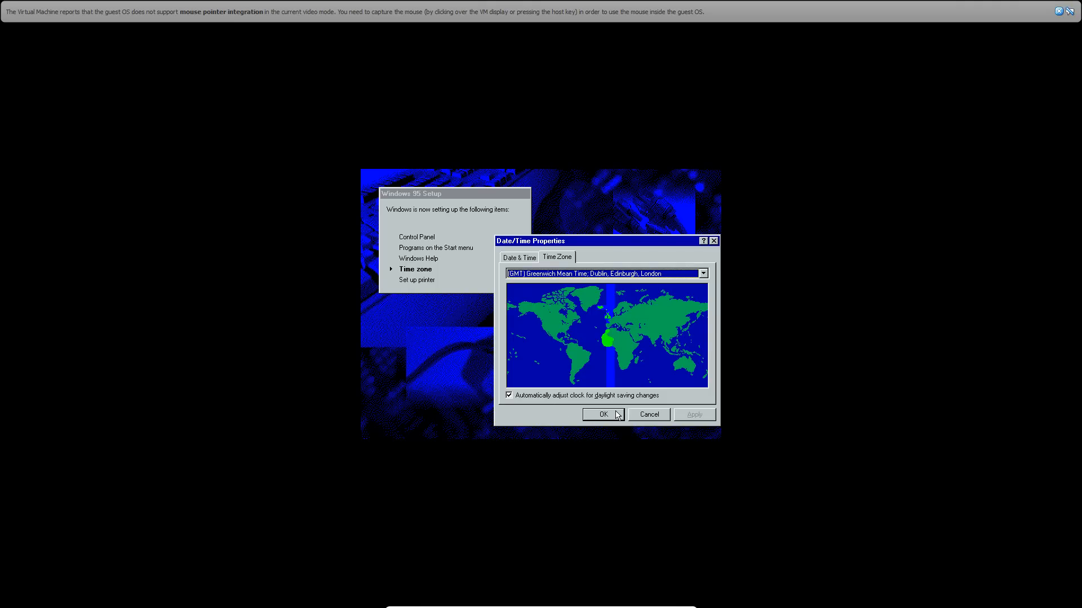
Keep Greenwich Mean Time, cancel the Add Printer Wizard, and confirm the restart of Windows 95
left_click(601, 415)
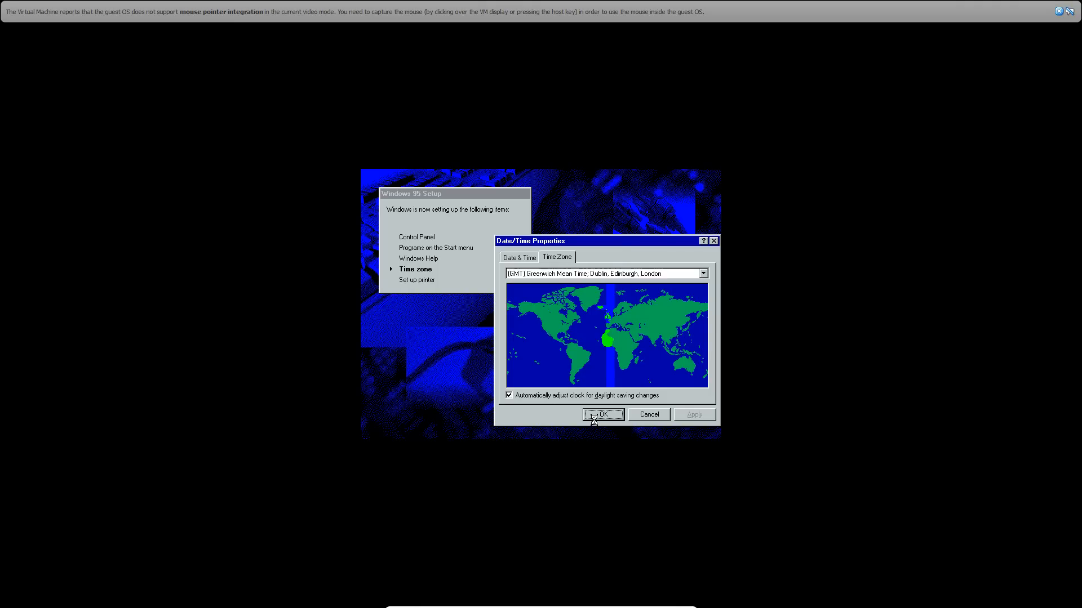
left_click(602, 414)
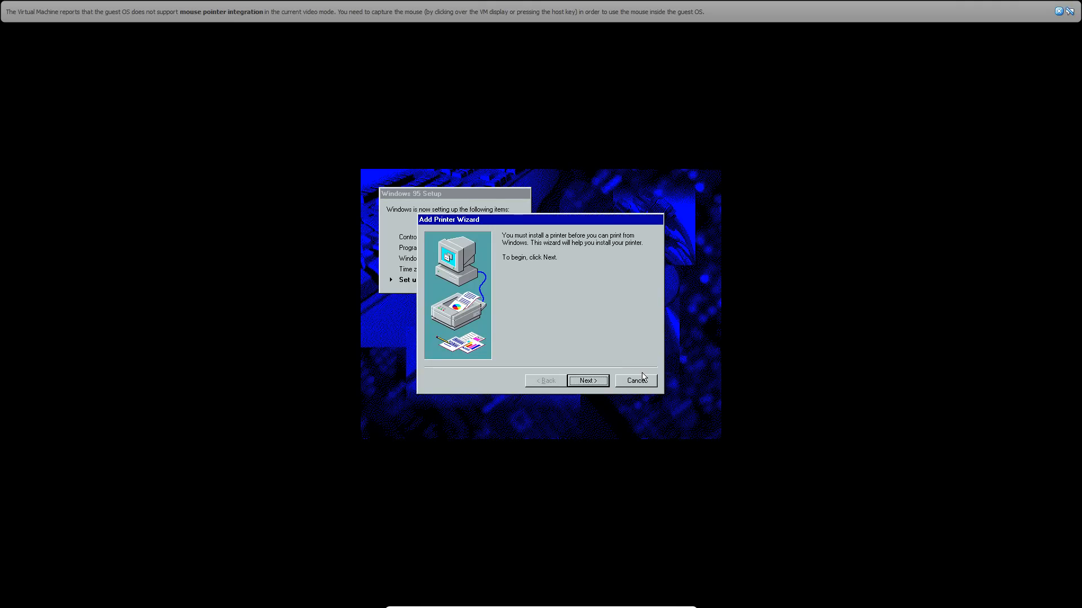
left_click(634, 380)
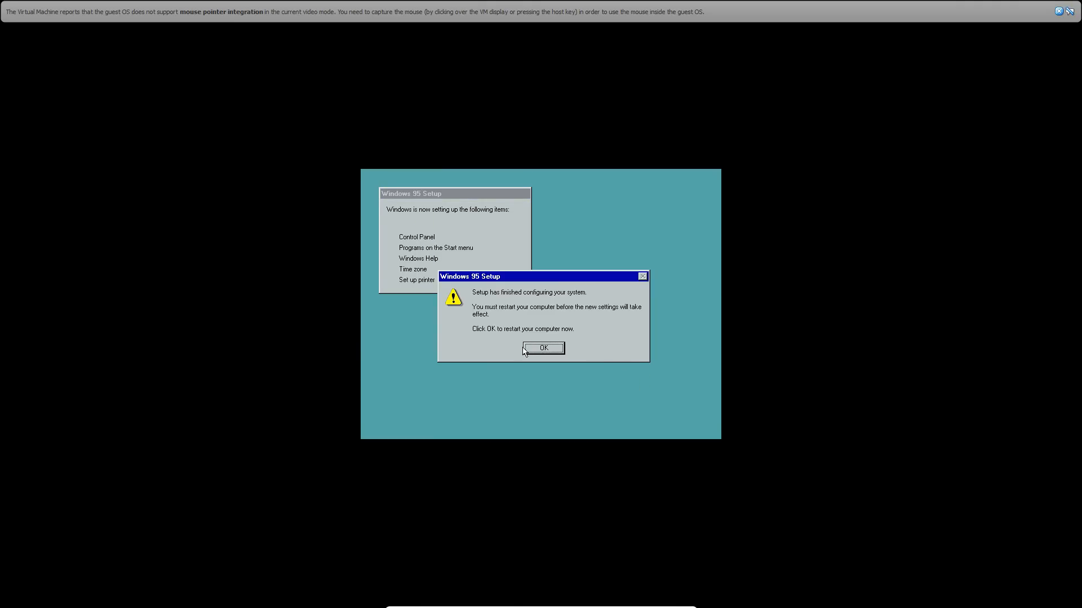
left_click(542, 347)
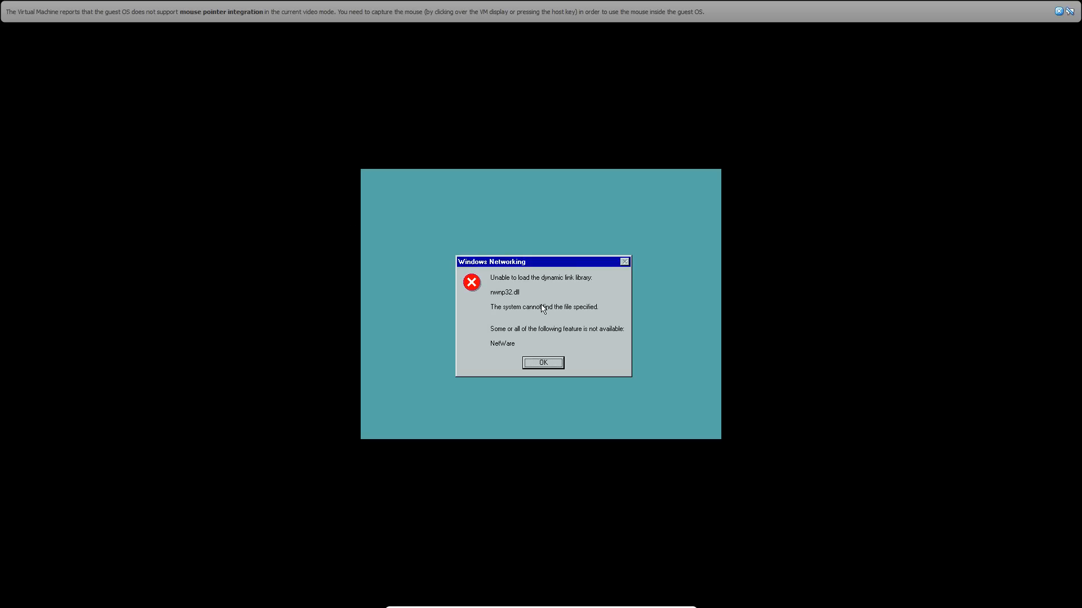
mouse_move(618, 321)
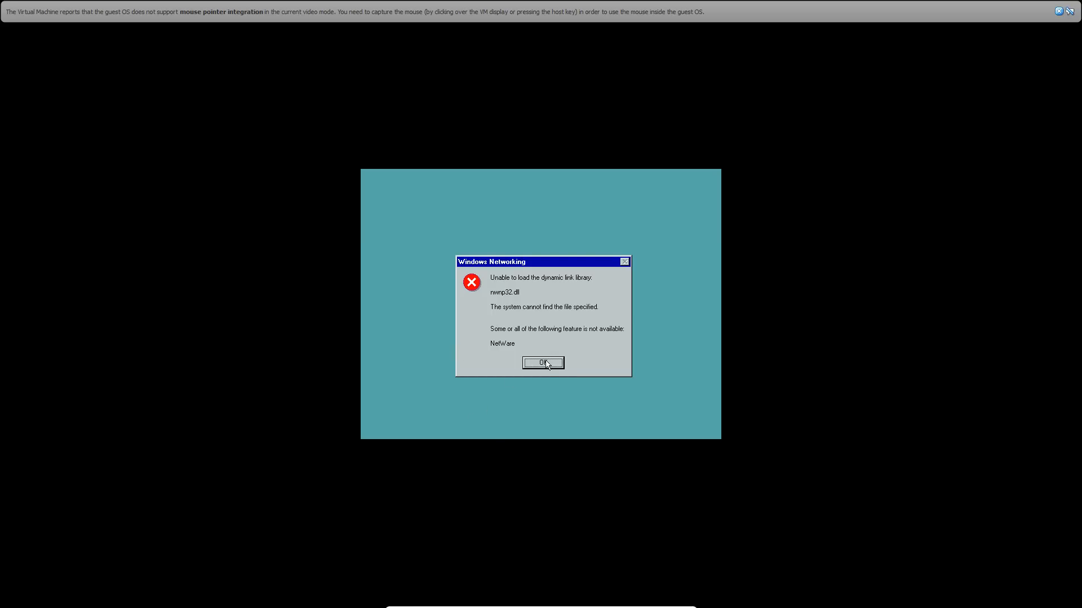
Acknowledge the missing nwnp32.dll NetWare and Microsoft Network library errors at startup
left_click(543, 362)
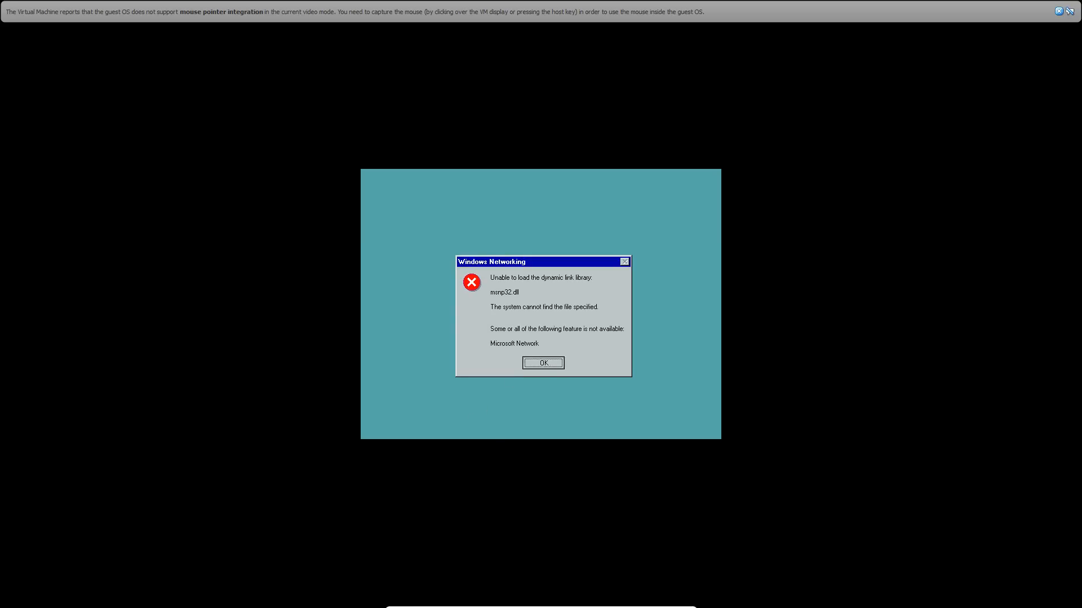
left_click(543, 363)
type("win")
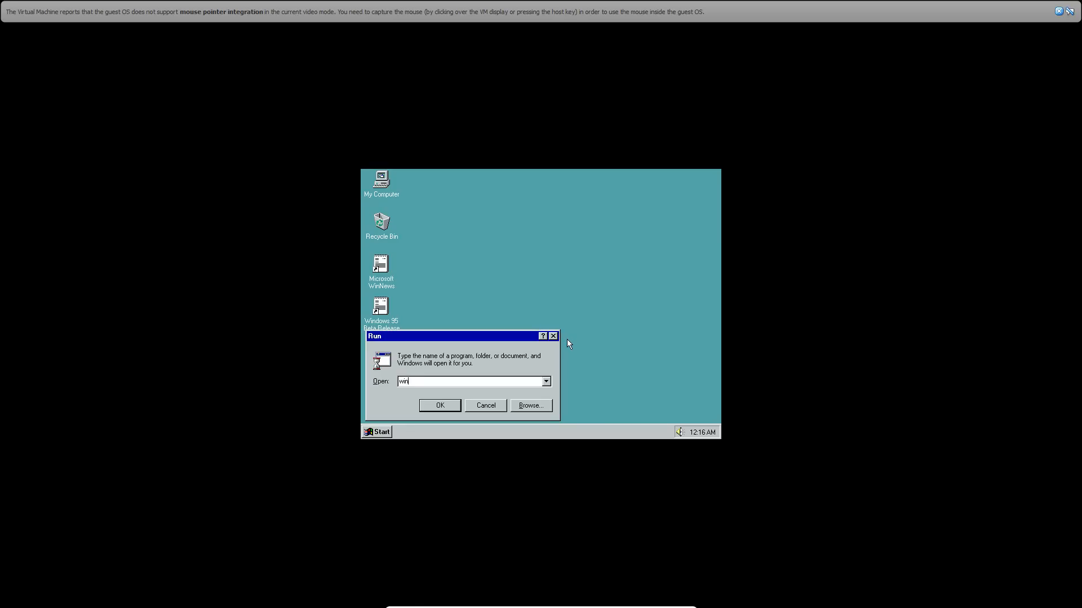
Run 'win' to show the Windows Version 4.0 box, then bring up My Computer's context menu
left_click(439, 406)
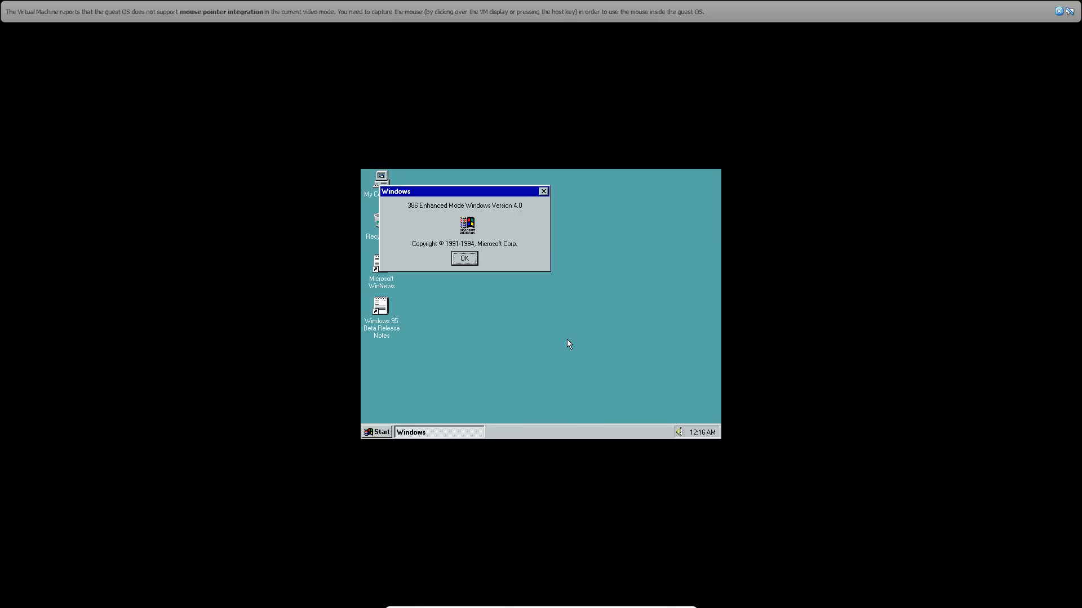
mouse_move(601, 253)
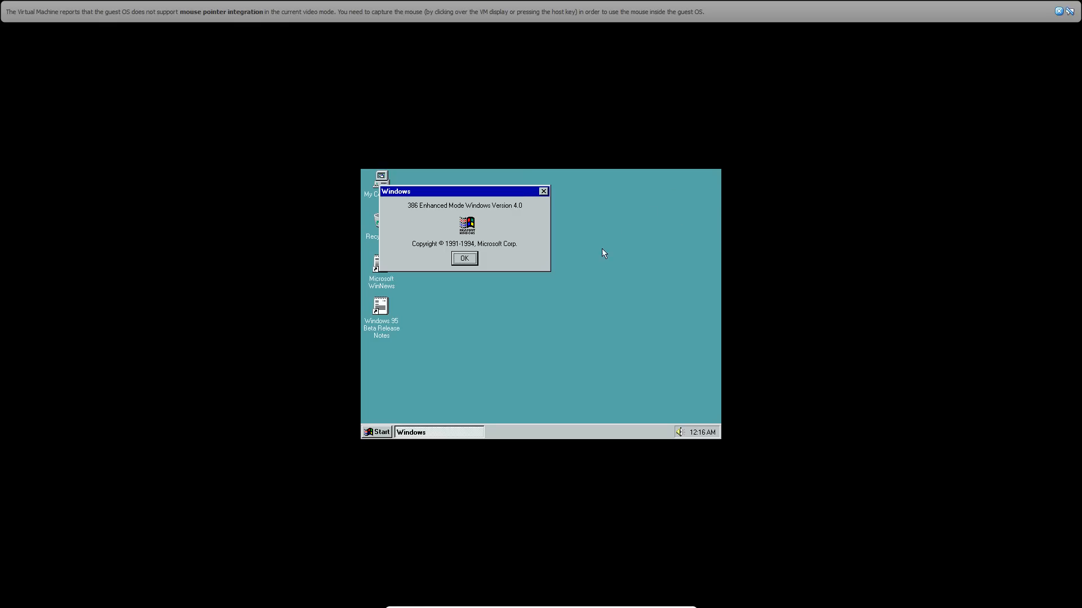
mouse_move(445, 178)
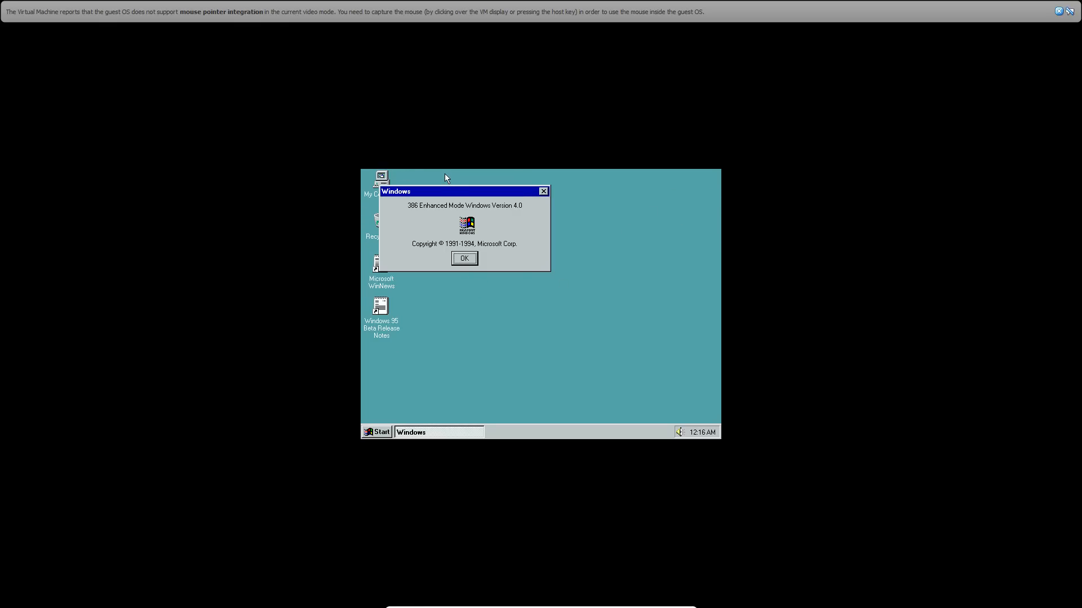
mouse_move(499, 211)
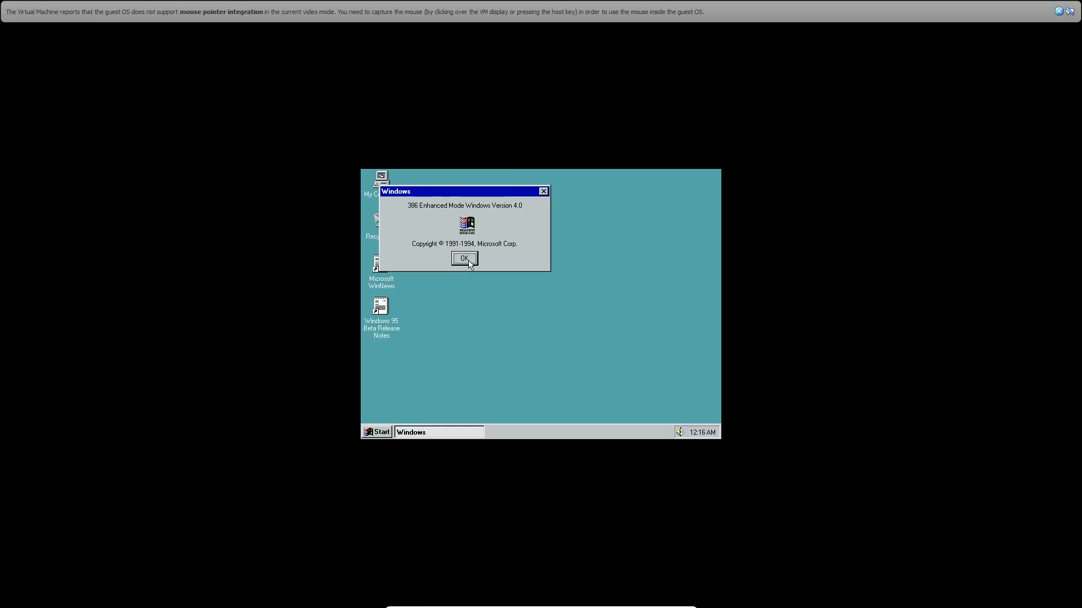
right_click(379, 180)
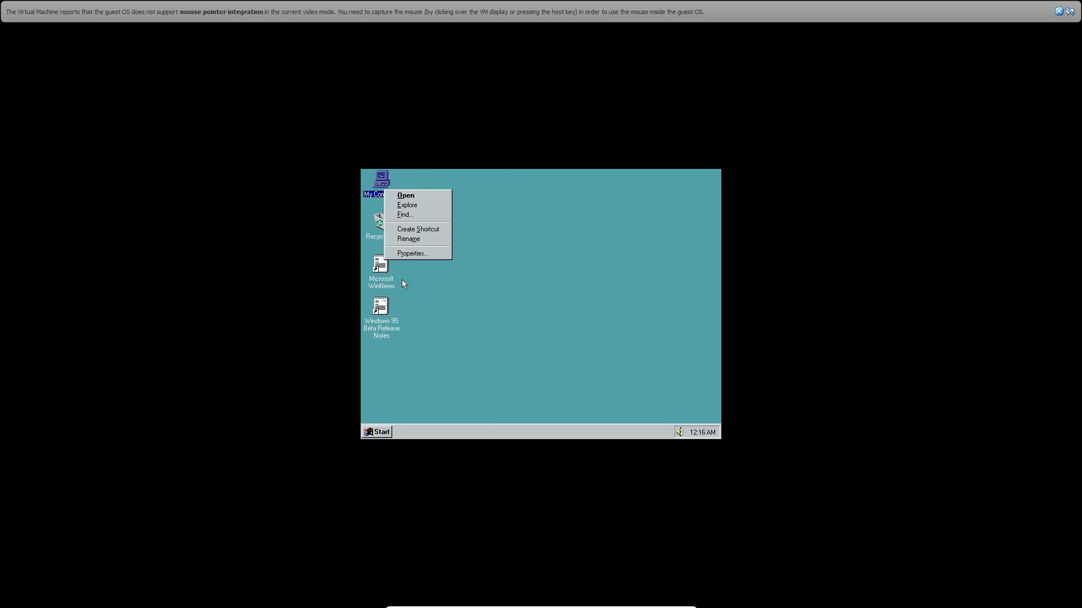
Show System Properties reporting Microsoft Windows 95 version 4.00.347 with 63.4 MB RAM
left_click(412, 253)
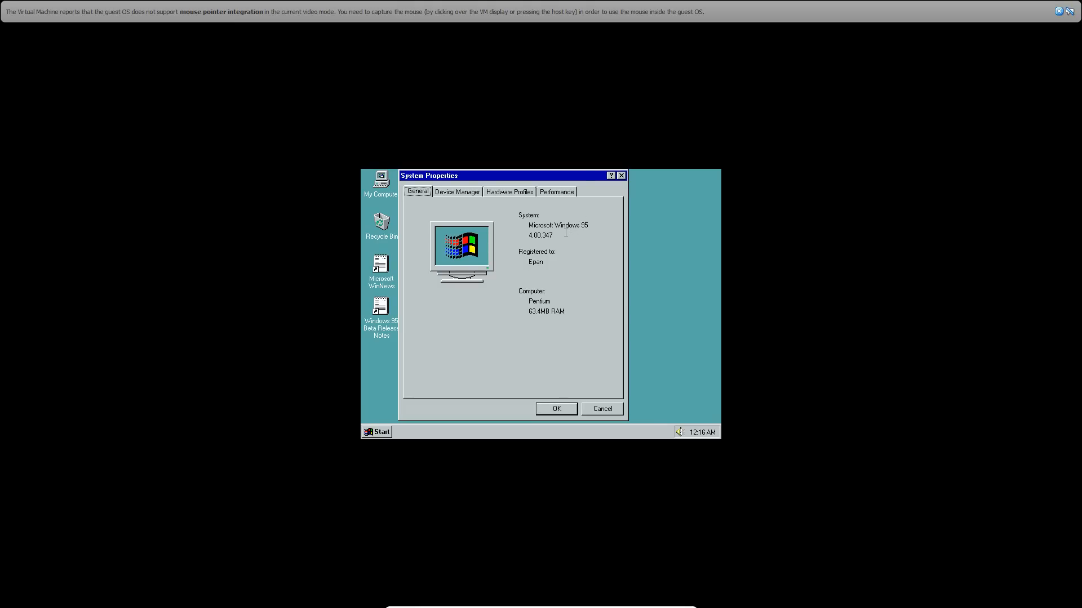
mouse_move(562, 250)
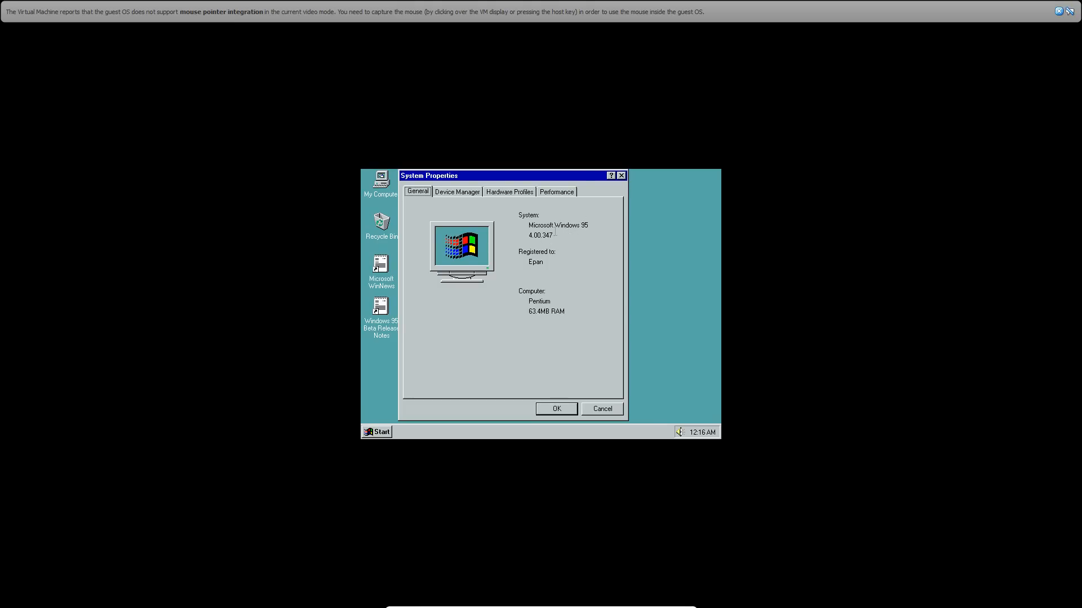
mouse_move(527, 198)
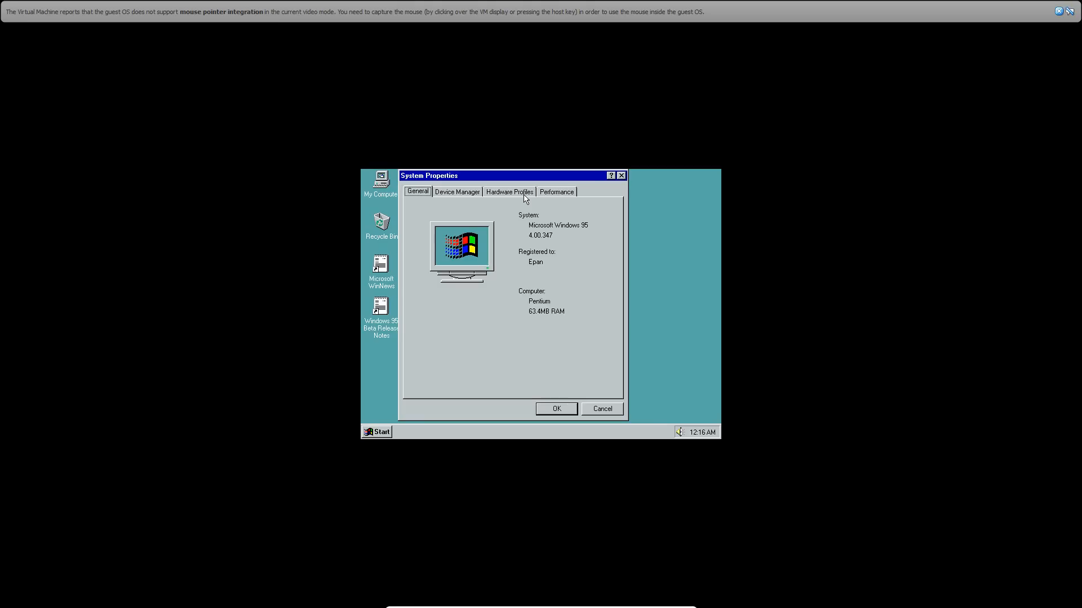